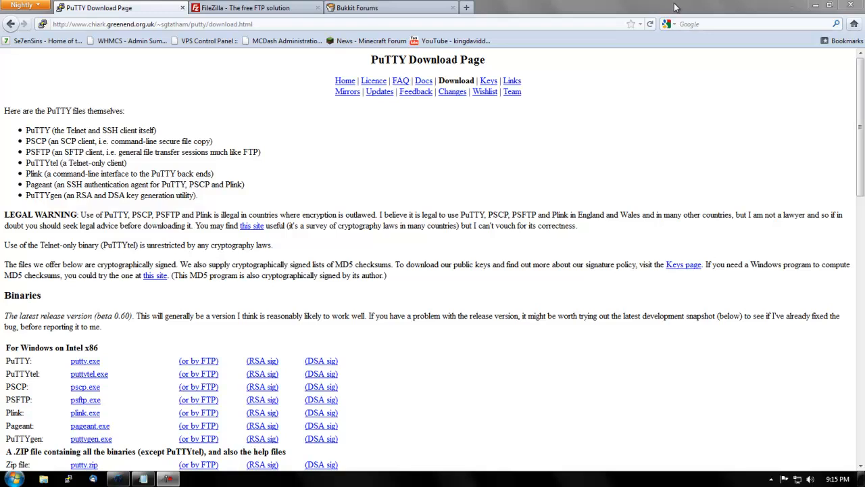
mouse_move(159, 9)
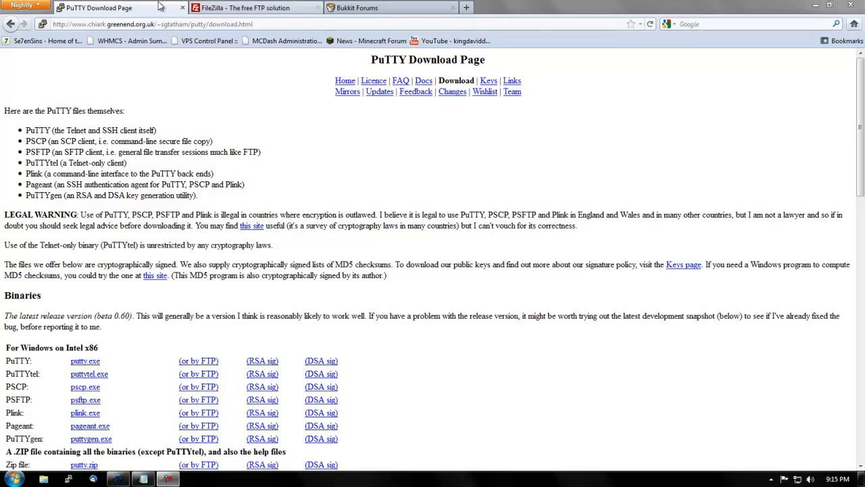
mouse_move(217, 308)
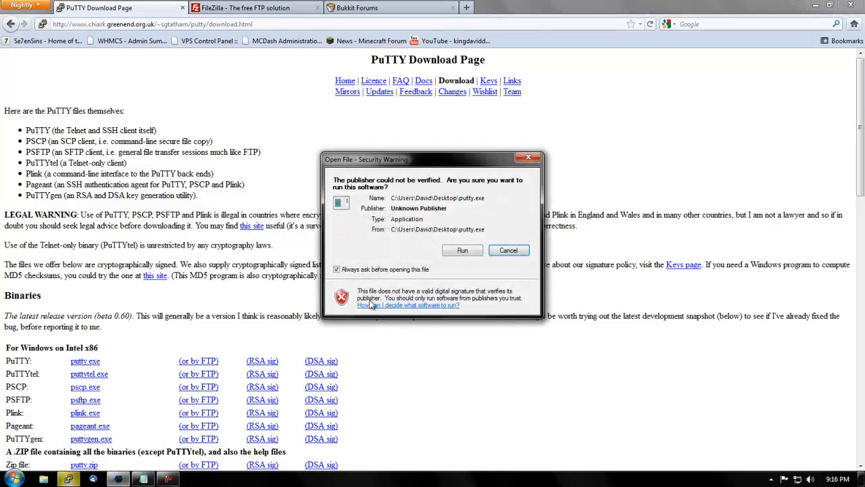
Run putty.exe past the publisher warning, then save putty.exe again from the download page.
left_click(462, 250)
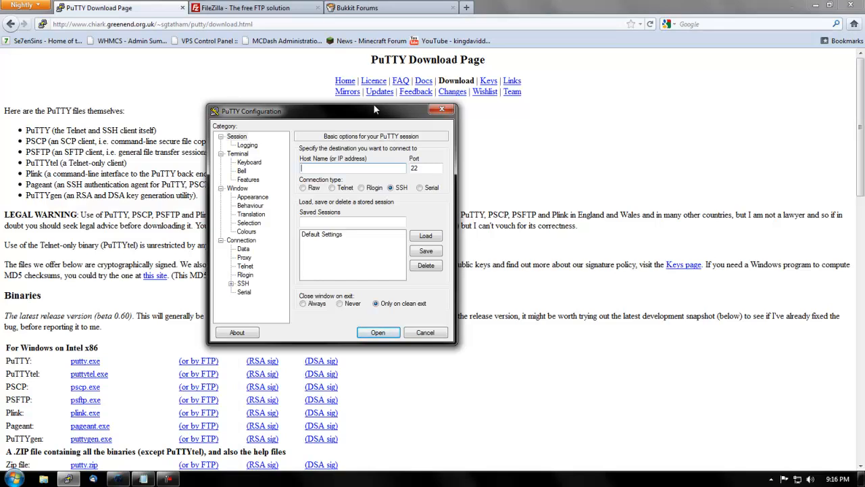
mouse_move(409, 109)
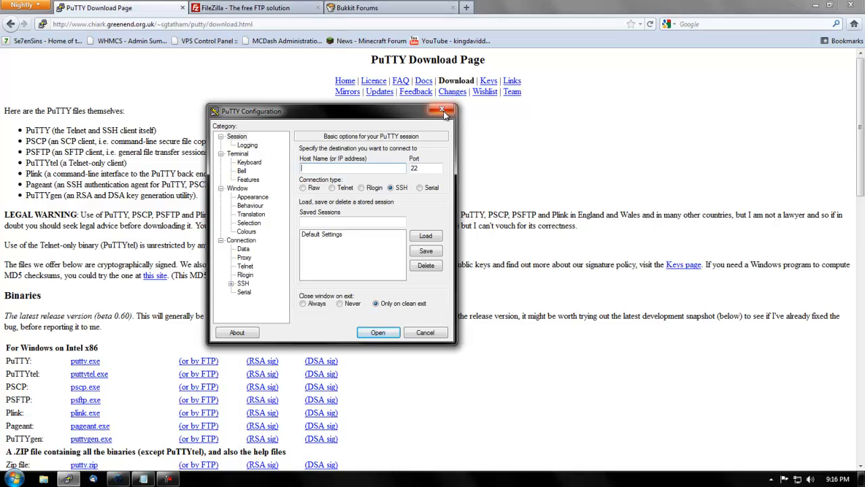
mouse_move(444, 110)
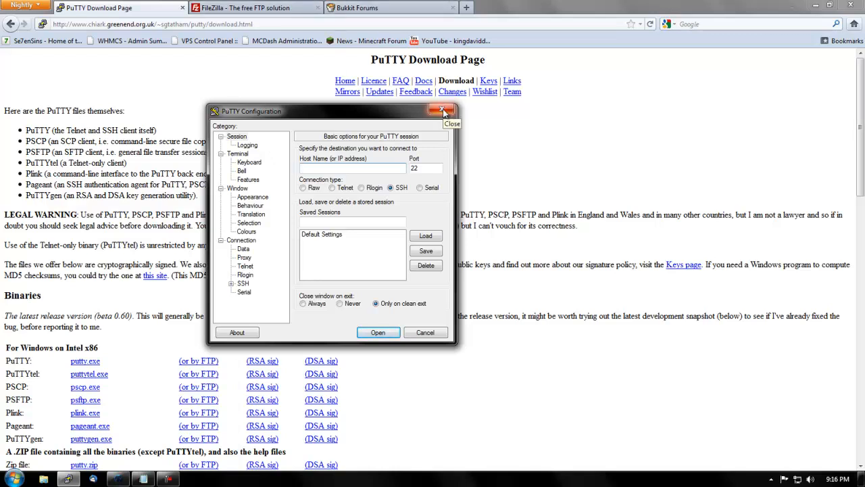
left_click(443, 111)
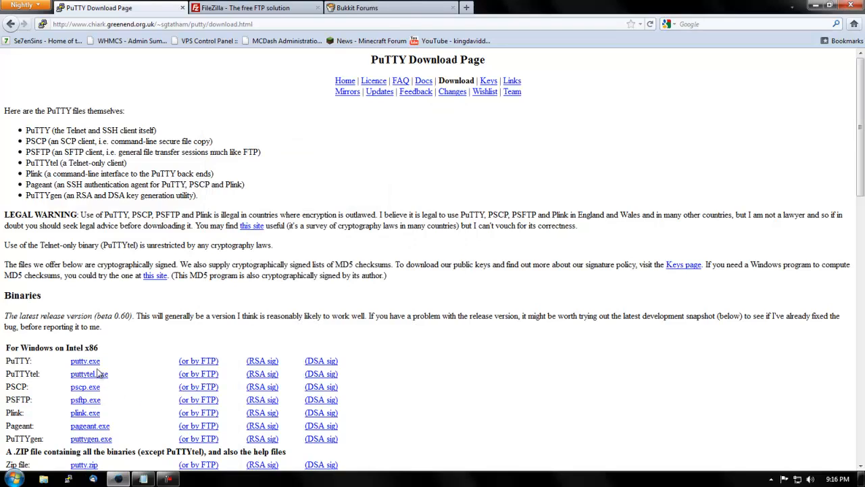
left_click(85, 360)
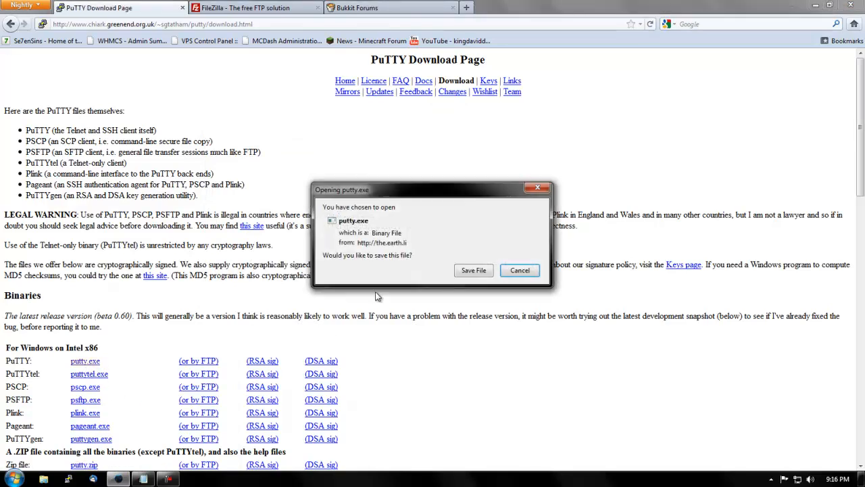
left_click(519, 270)
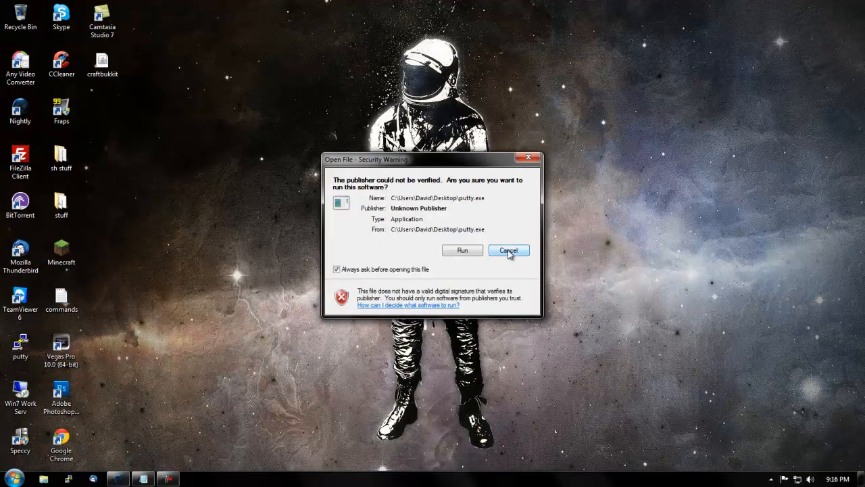
Dismiss the run warning, view the FileZilla client downloads, and close that tab.
left_click(508, 250)
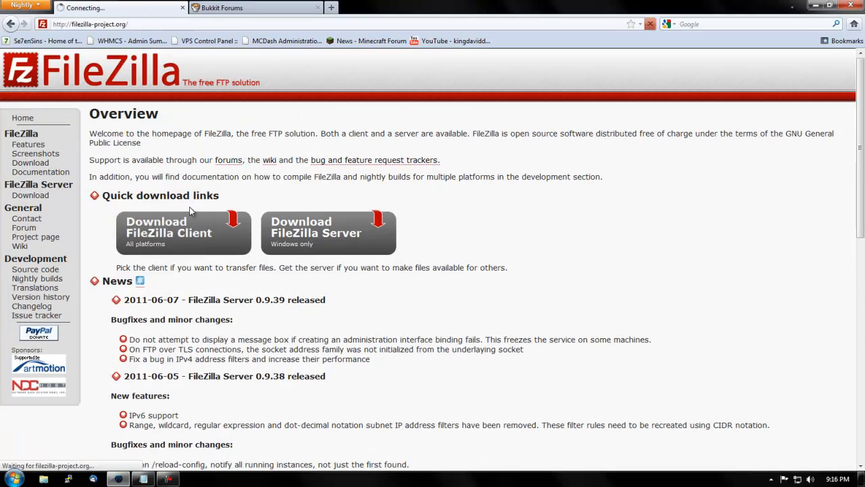
left_click(182, 233)
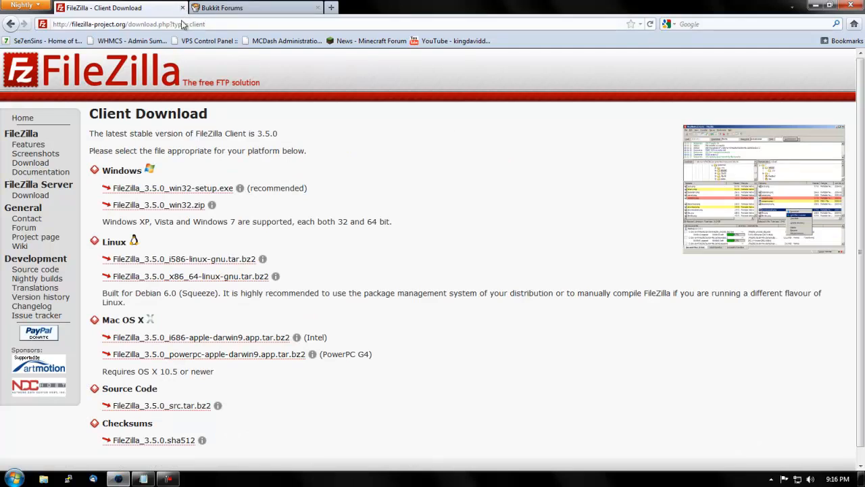
mouse_move(182, 10)
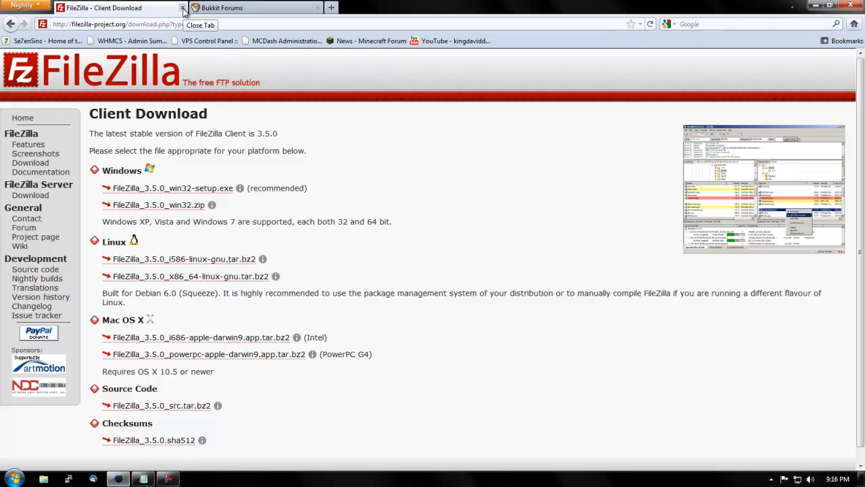
left_click(184, 8)
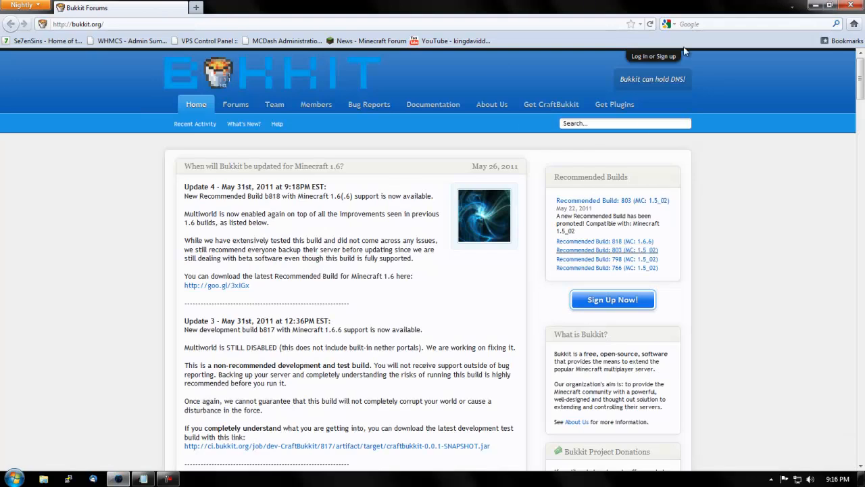
mouse_move(242, 84)
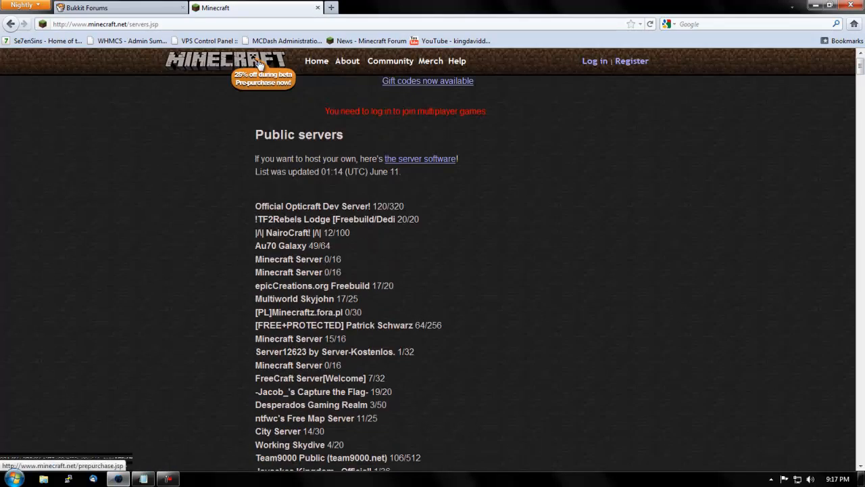
View the Minecraft server software and downloads pages, then close the Minecraft tab.
left_click(262, 75)
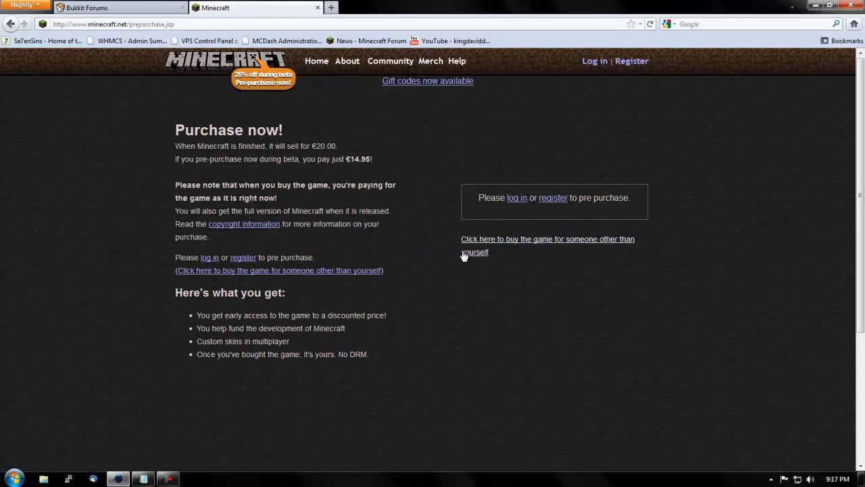
left_click(316, 61)
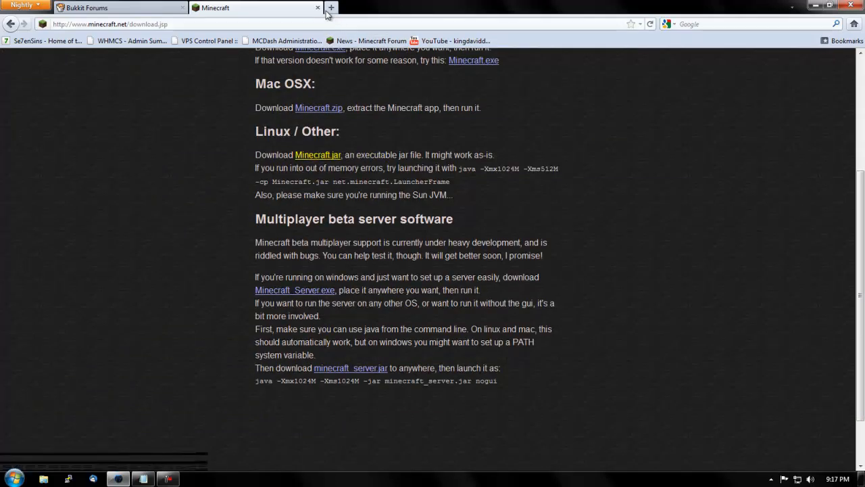
left_click(317, 8)
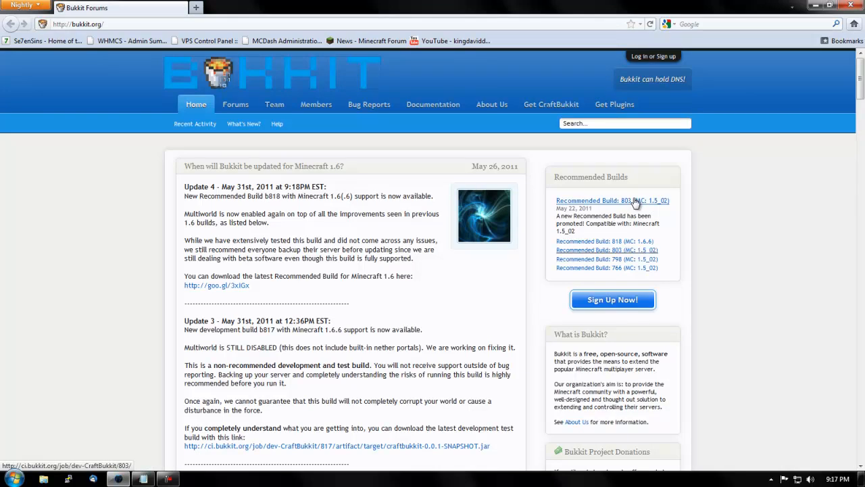
mouse_move(651, 229)
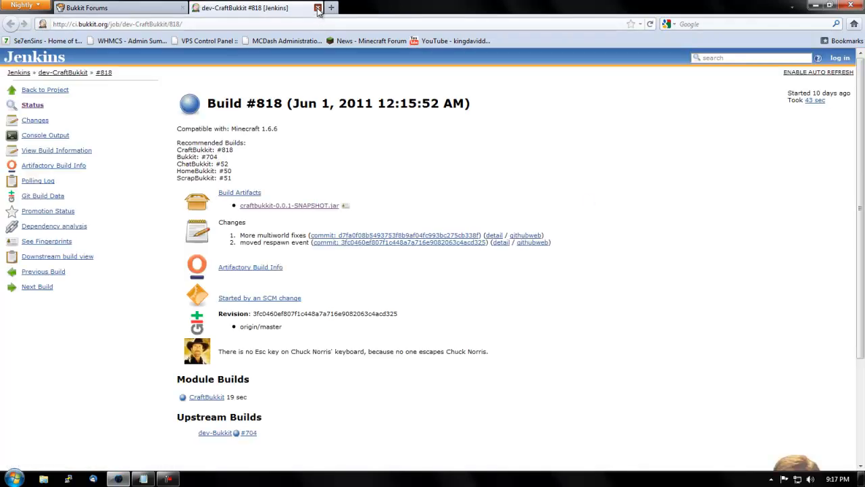
Close the Jenkins build tab and download Recommended Build 818 of CraftBukkit.
left_click(317, 8)
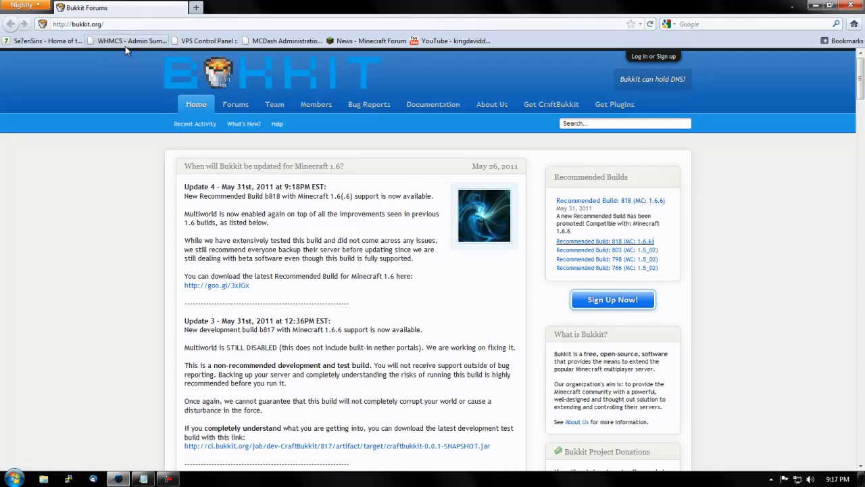
mouse_move(369, 104)
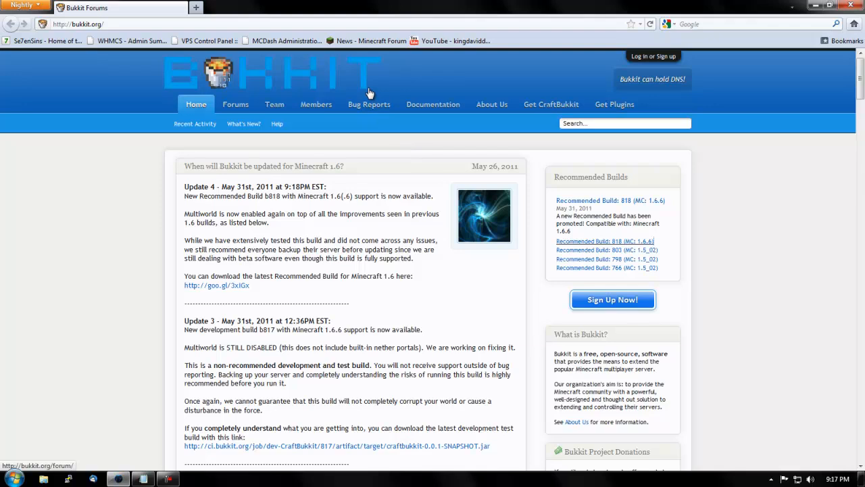
mouse_move(505, 184)
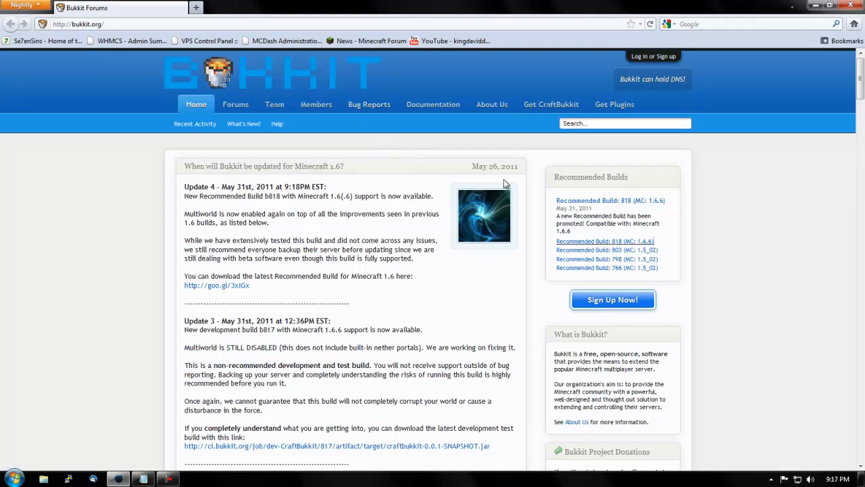
mouse_move(608, 200)
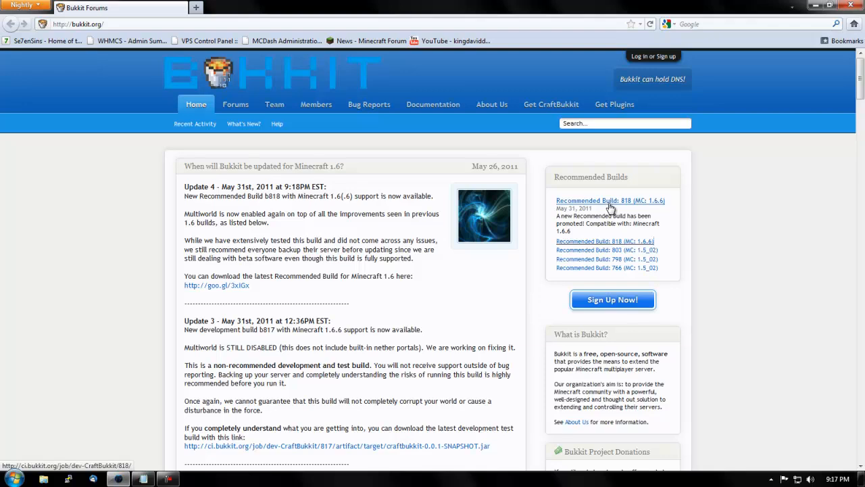
left_click(611, 200)
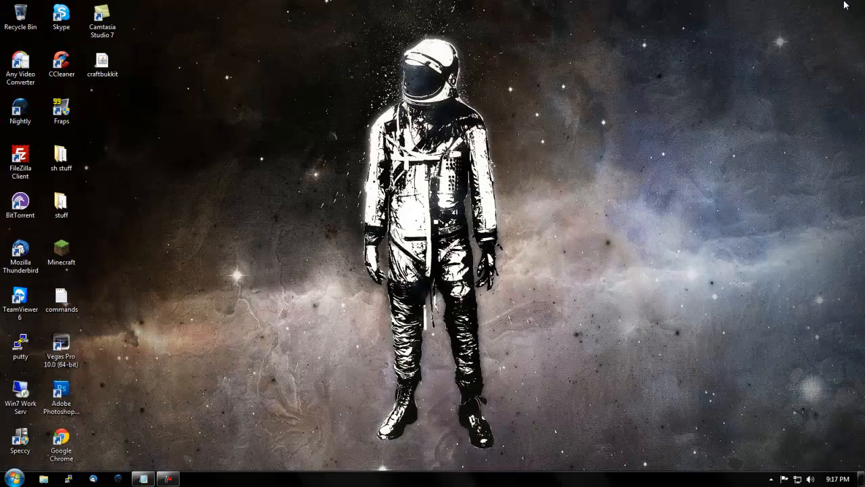
Rename the craftbukkit file on the desktop and launch putty.exe.
left_click(102, 65)
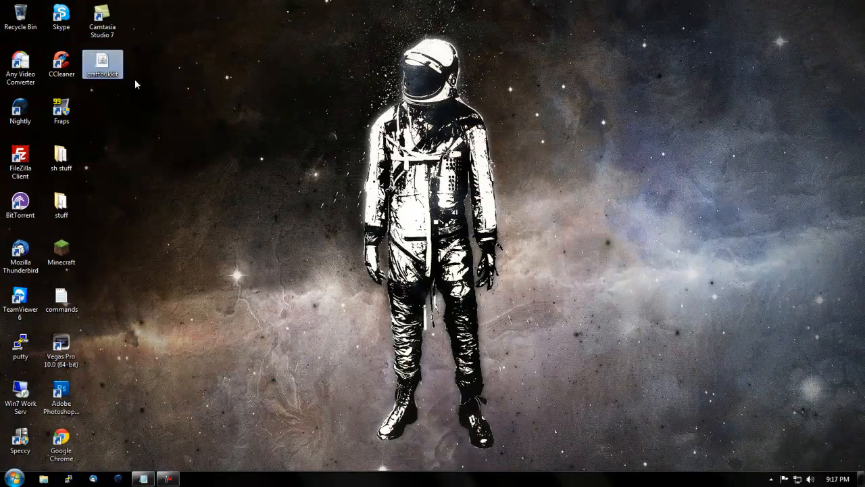
right_click(103, 65)
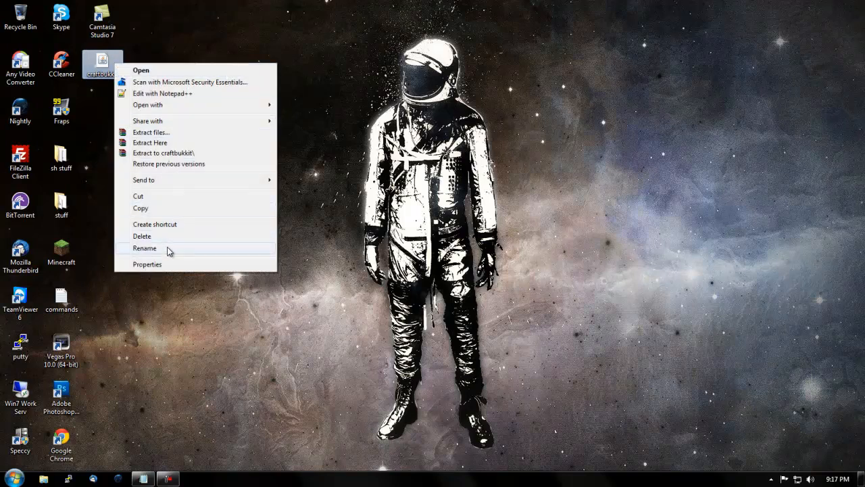
left_click(145, 249)
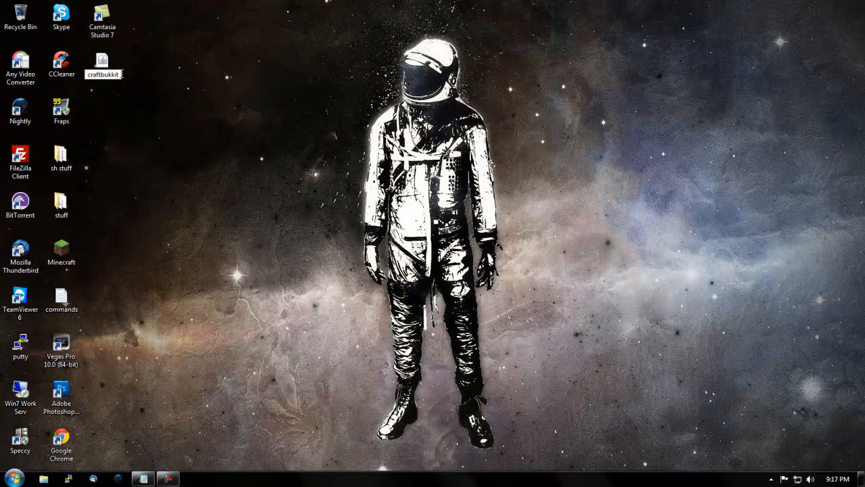
double_click(102, 61)
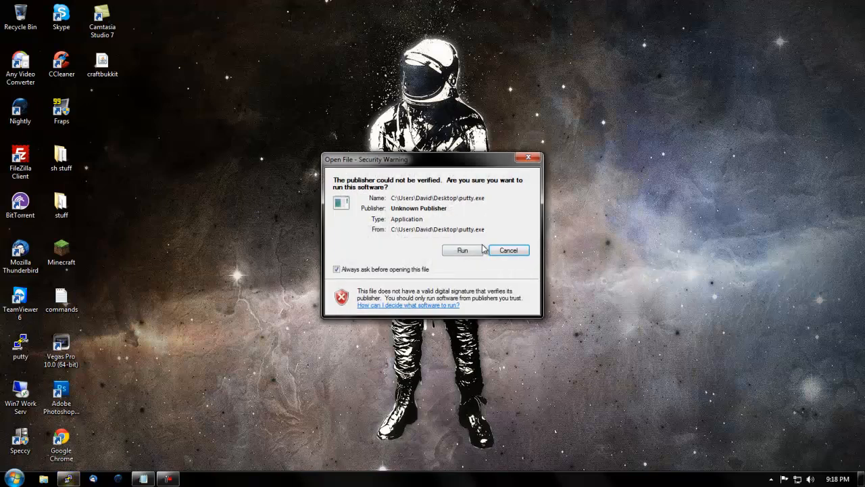
Connect PuTTY over SSH port 22 to the main IP 66.160.196.179 copied from the notes.
left_click(463, 250)
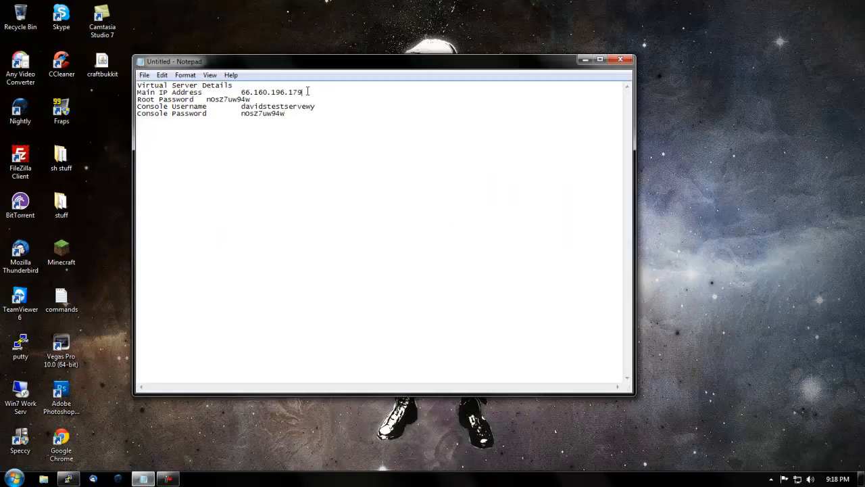
left_click_drag(241, 92, 302, 92)
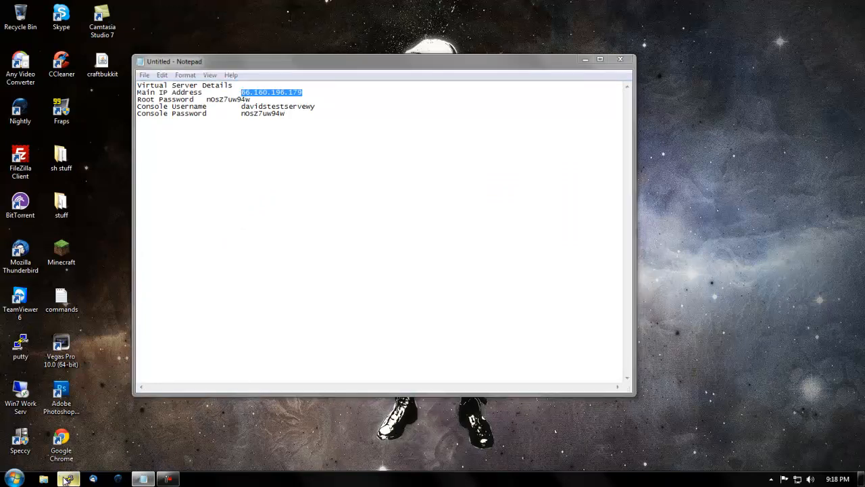
left_click(68, 478)
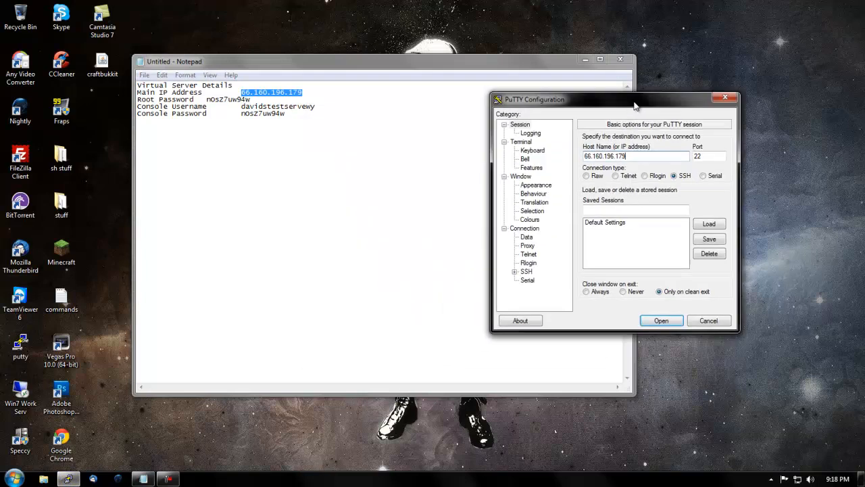
left_click(659, 319)
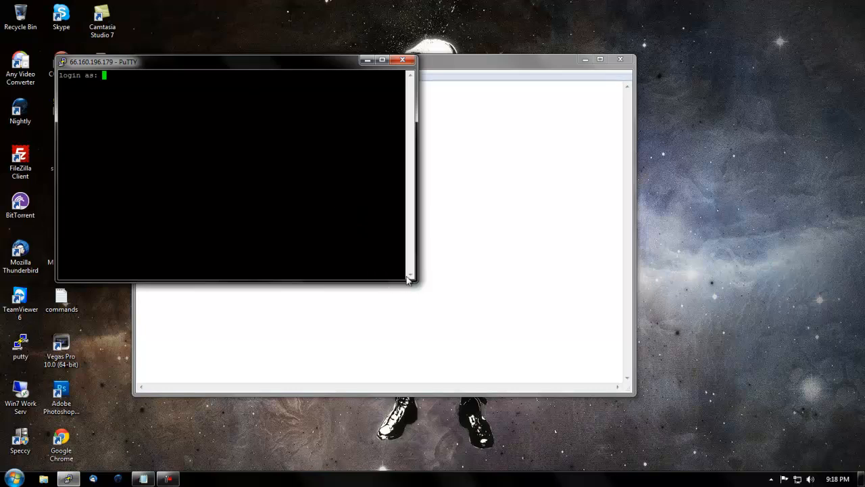
mouse_move(403, 184)
type("root")
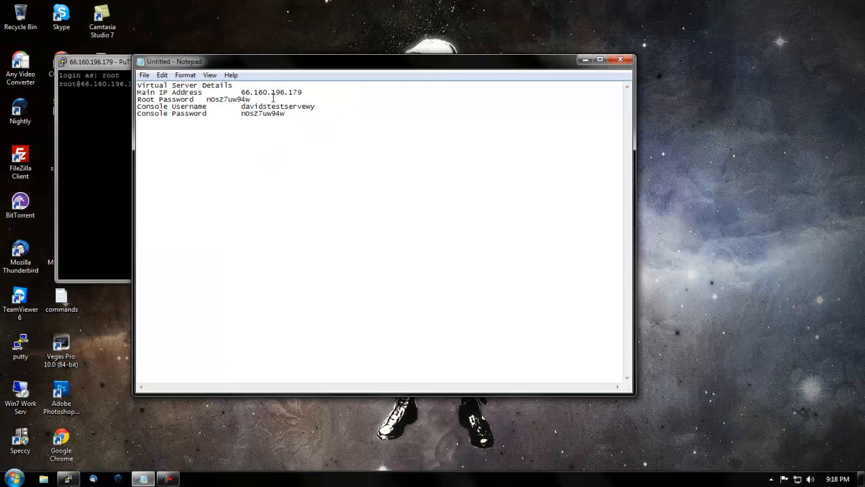
Log in as root and select the root password in the notes for copying.
double_click(227, 100)
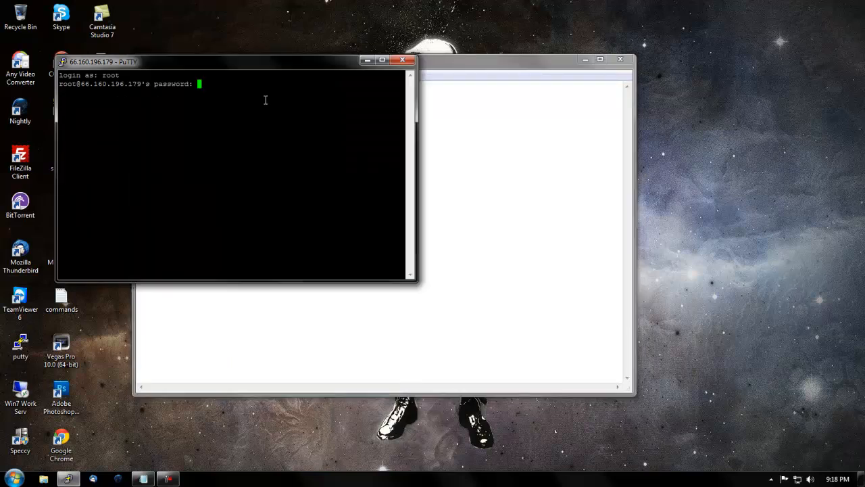
mouse_move(292, 80)
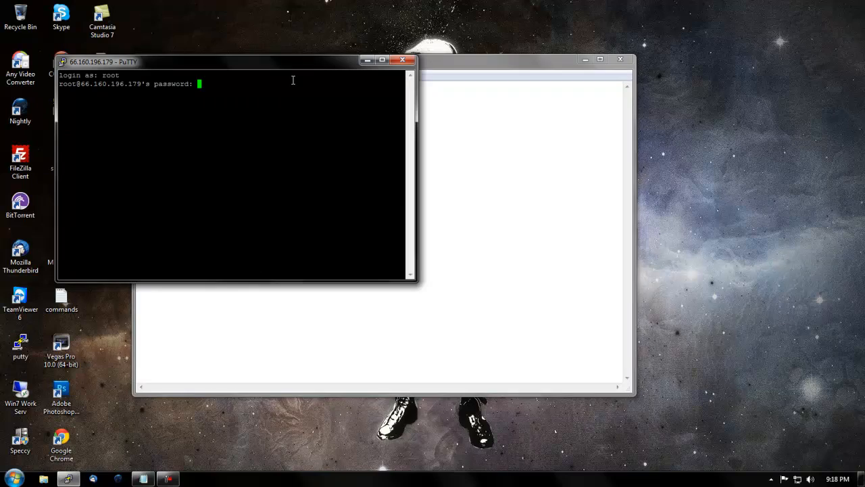
mouse_move(375, 87)
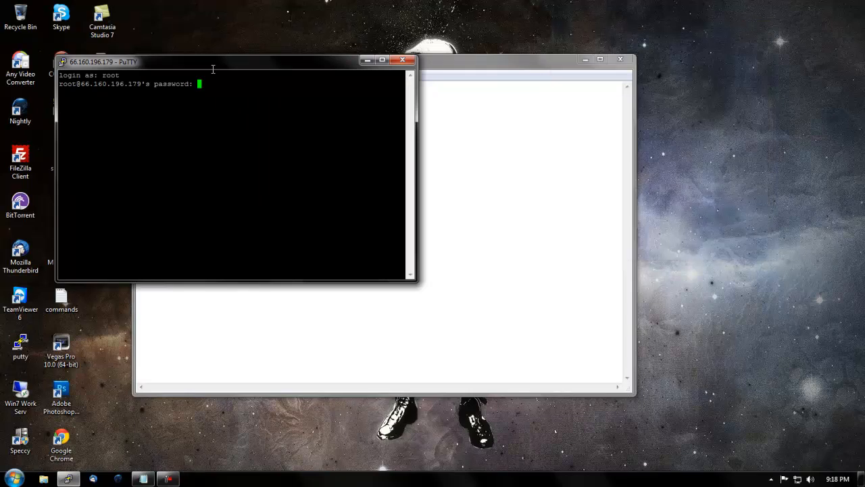
mouse_move(230, 89)
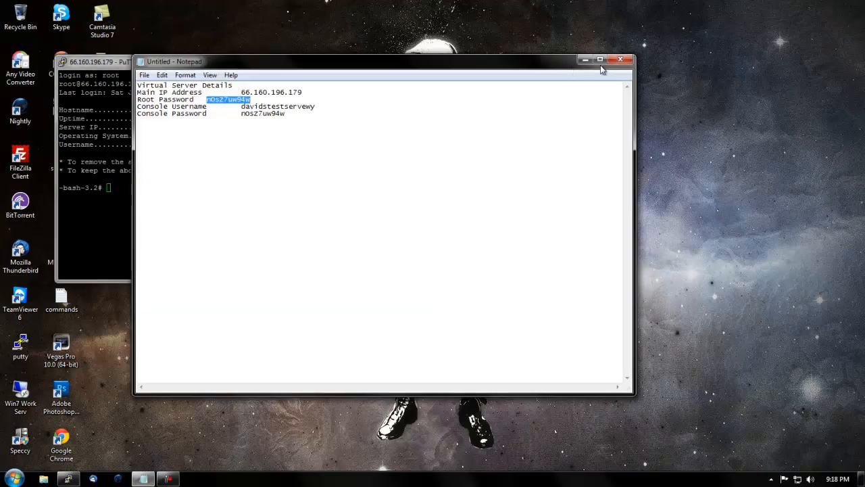
Paste the root password to reach the bash prompt and put the notes away.
left_click(619, 59)
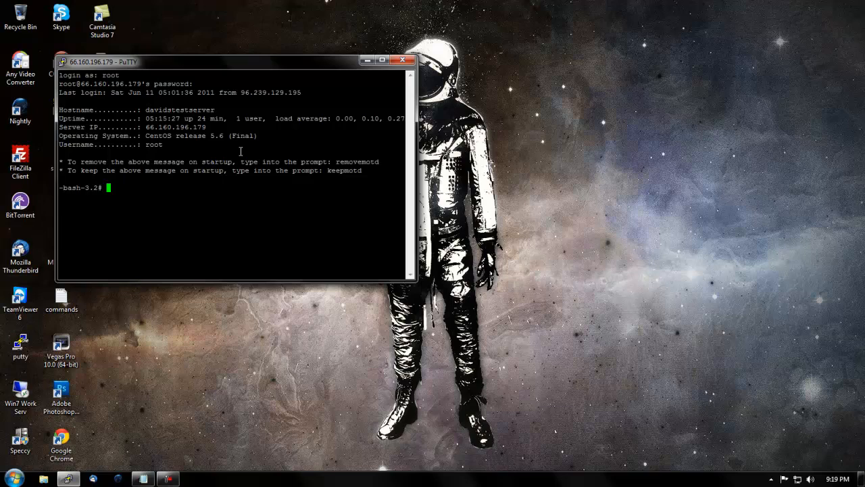
Run 'yum install screen' on the server and centre the terminal window.
type("yum")
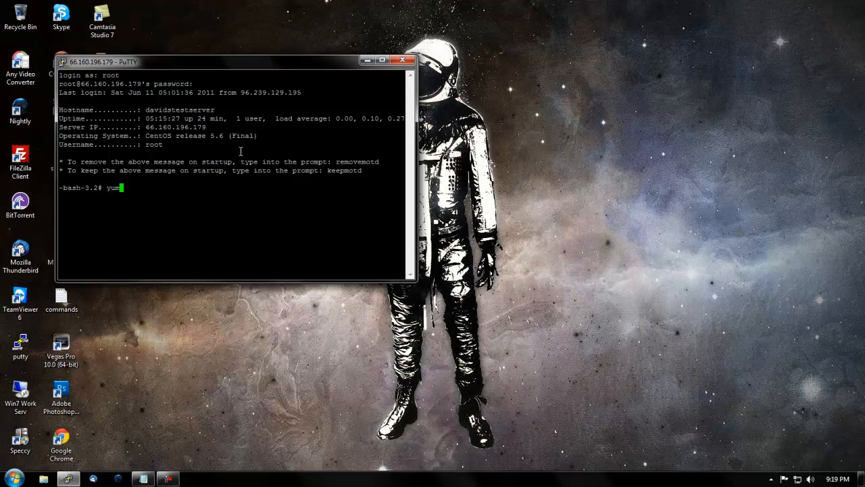
type("install s")
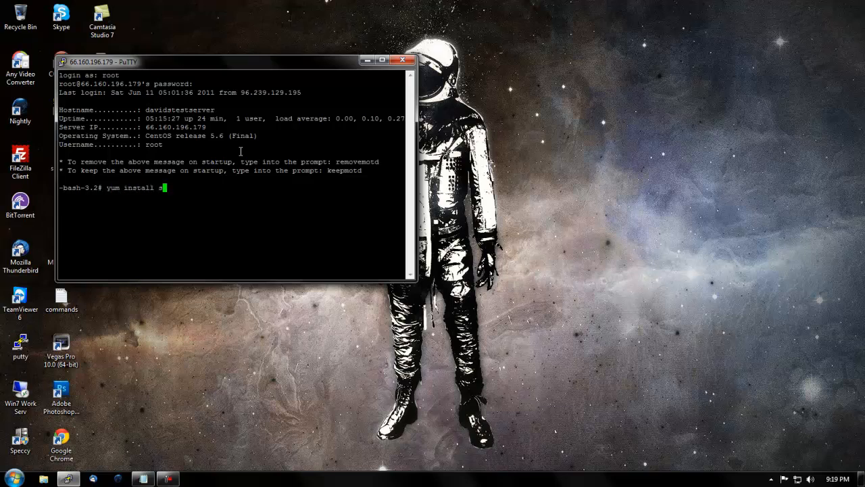
type("creen")
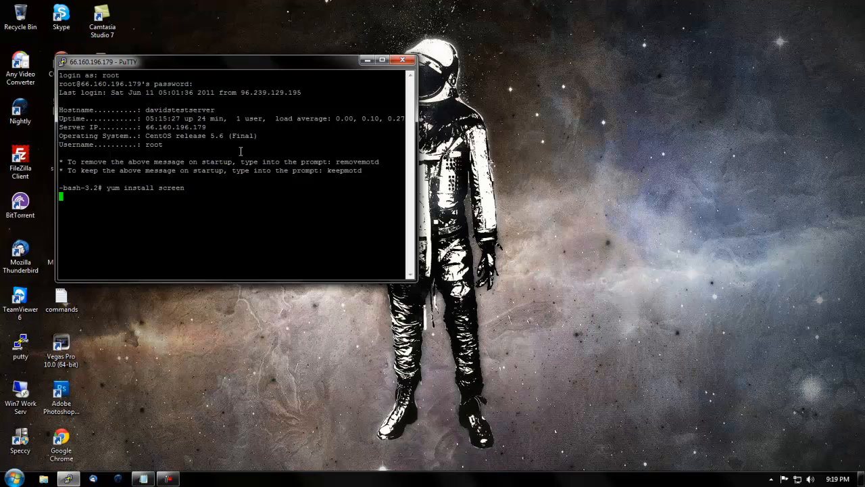
key("Return")
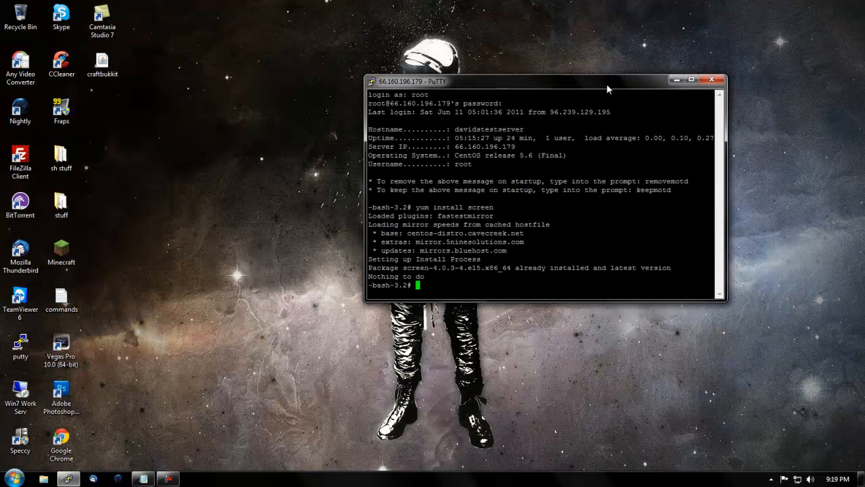
left_click_drag(607, 81, 416, 81)
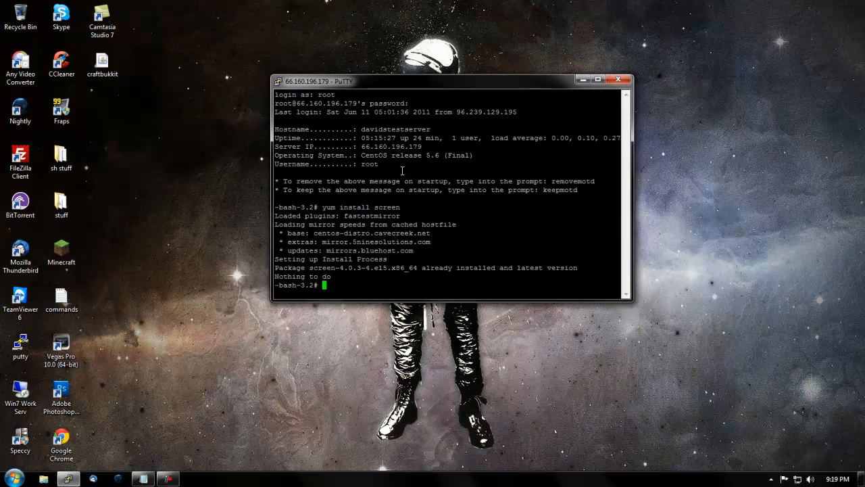
mouse_move(357, 249)
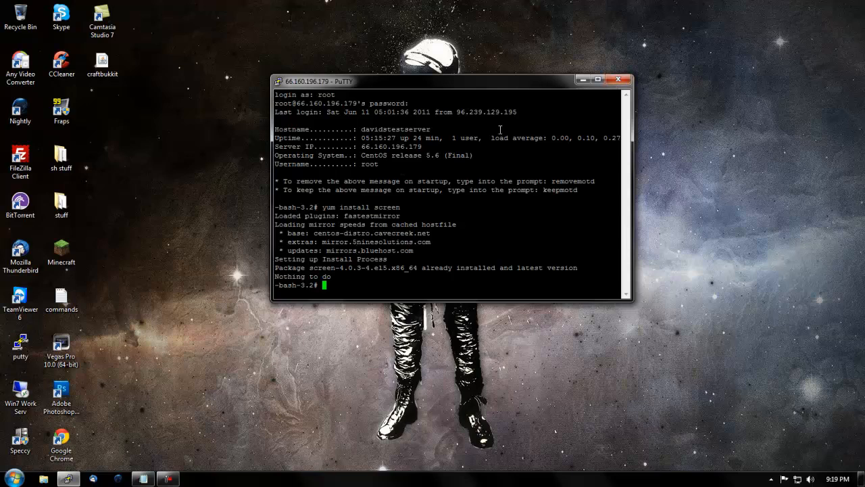
mouse_move(368, 270)
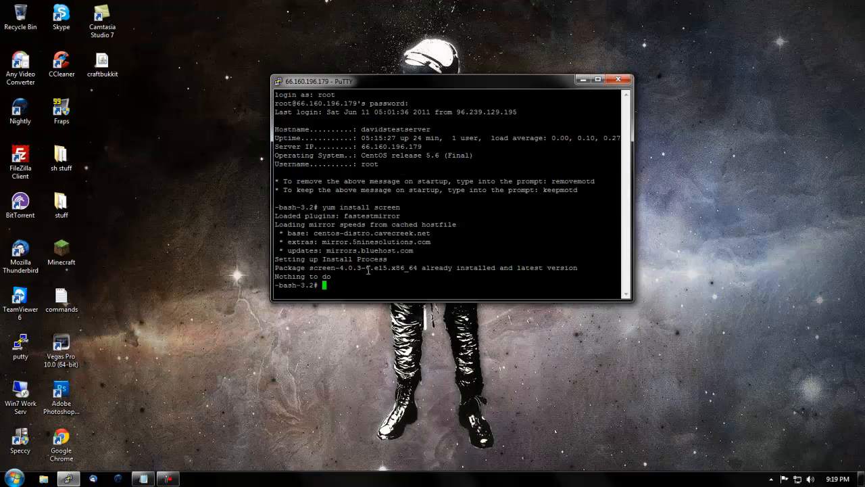
mouse_move(560, 92)
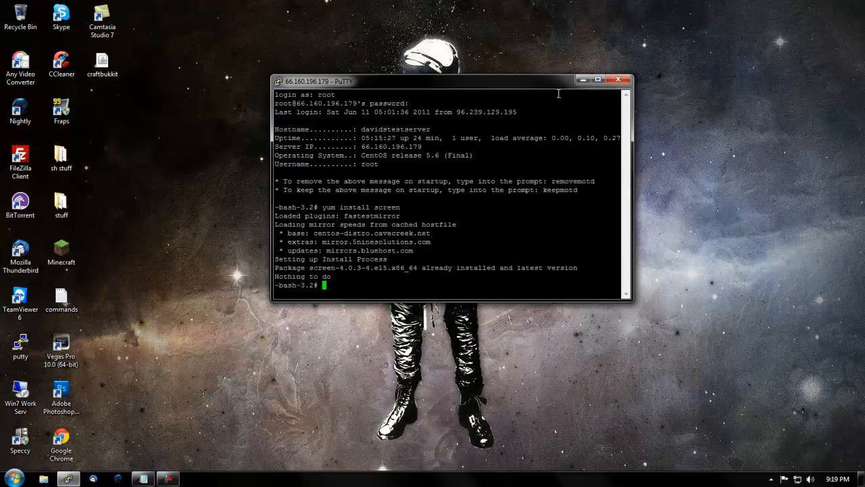
mouse_move(327, 246)
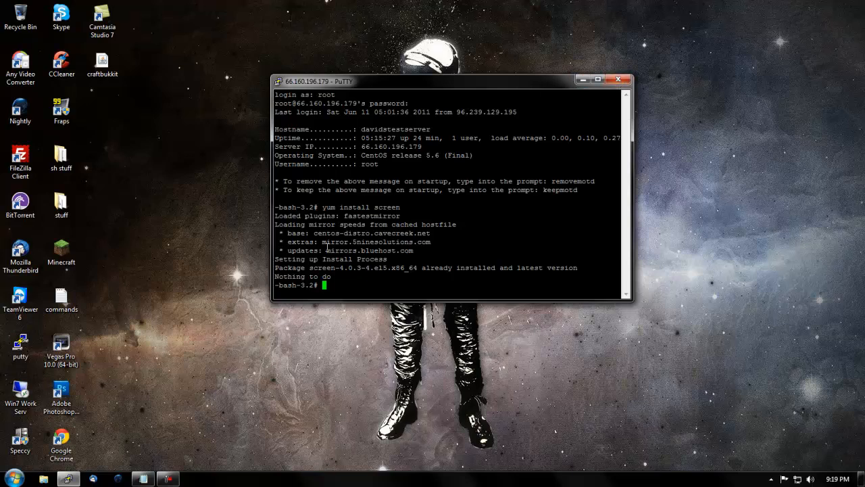
left_click_drag(412, 268, 578, 267)
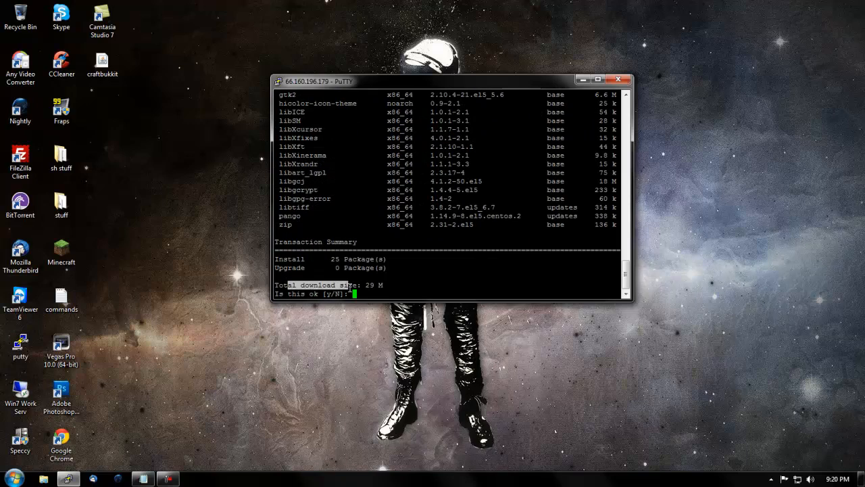
Answer 'y' to the 25-package install and open minecraft.sh in Notepad++.
type("y")
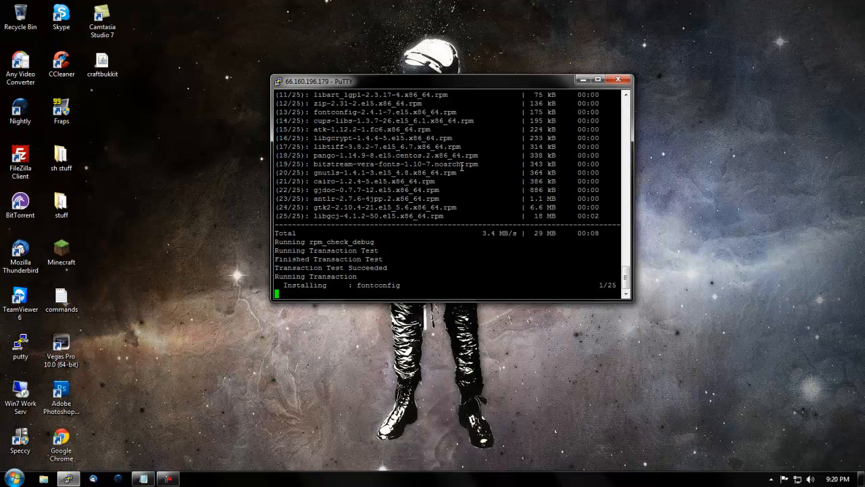
mouse_move(250, 405)
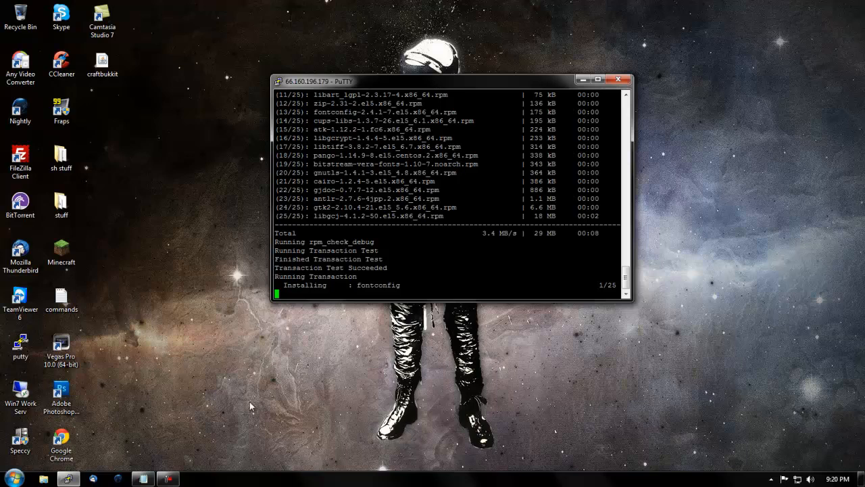
mouse_move(370, 115)
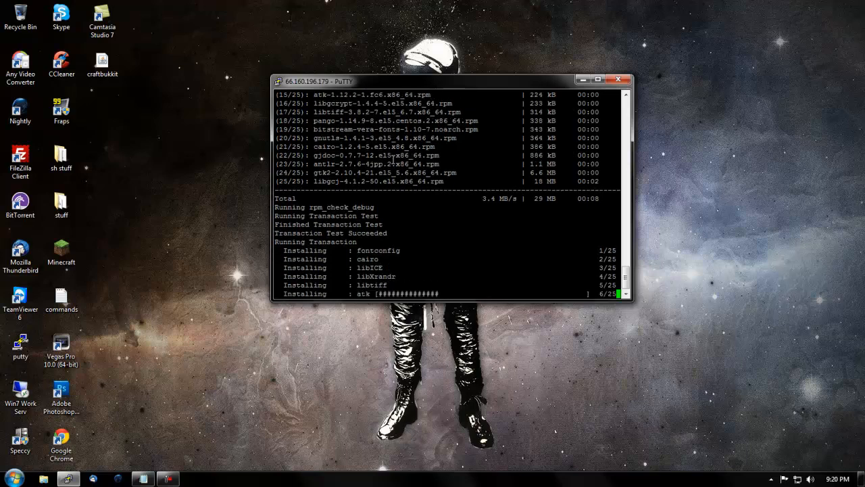
mouse_move(497, 89)
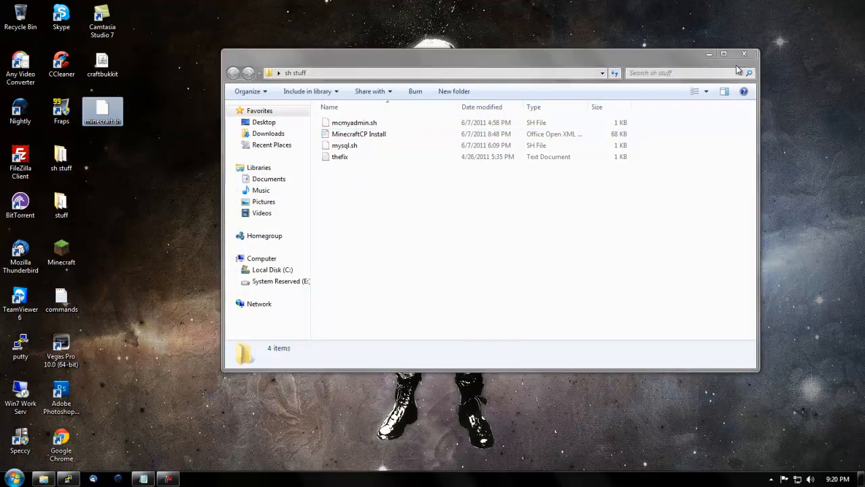
right_click(102, 110)
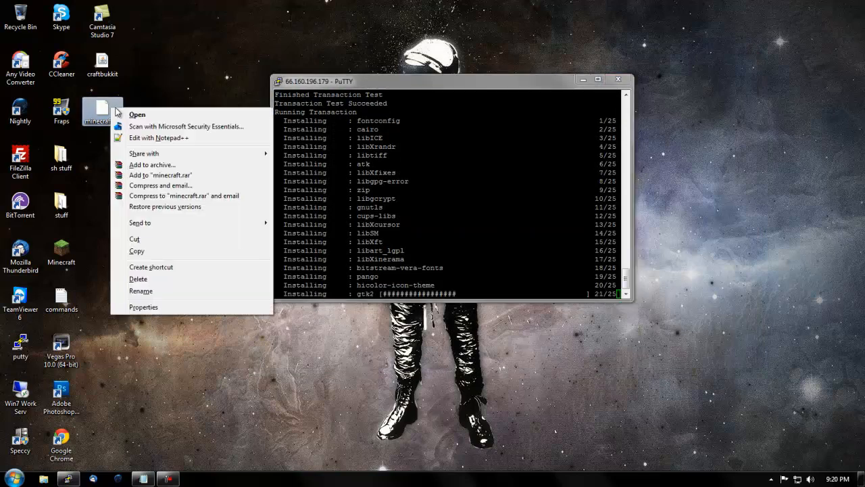
left_click(158, 138)
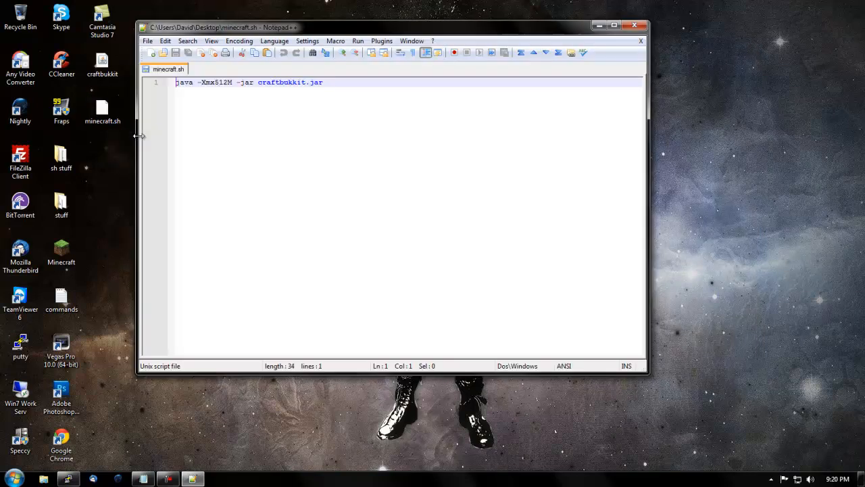
Change the launch script's memory flag from 512M to 1G.
left_click(351, 87)
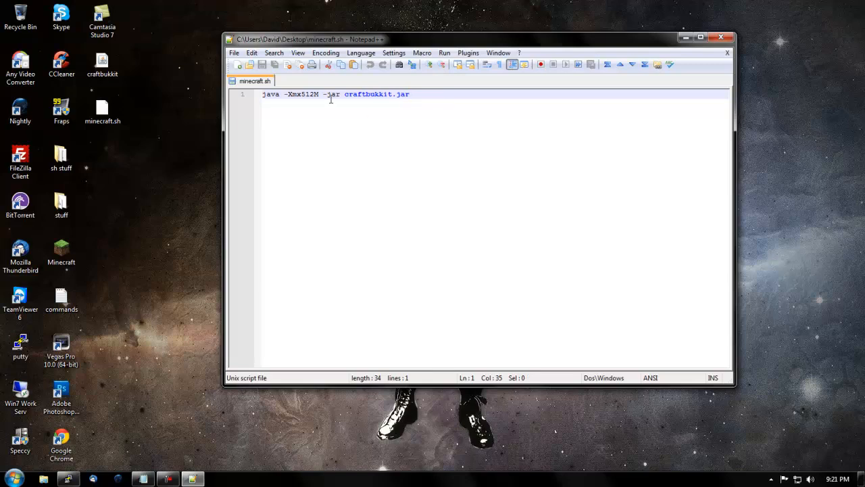
double_click(301, 95)
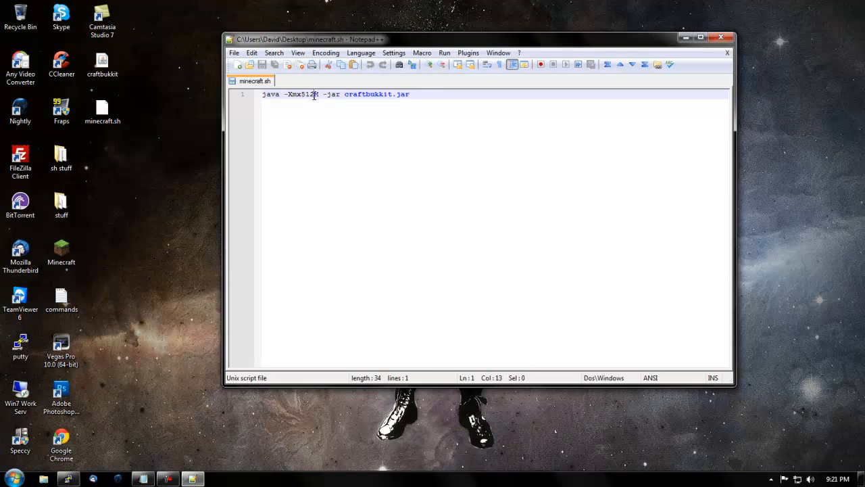
left_click_drag(319, 95, 300, 95)
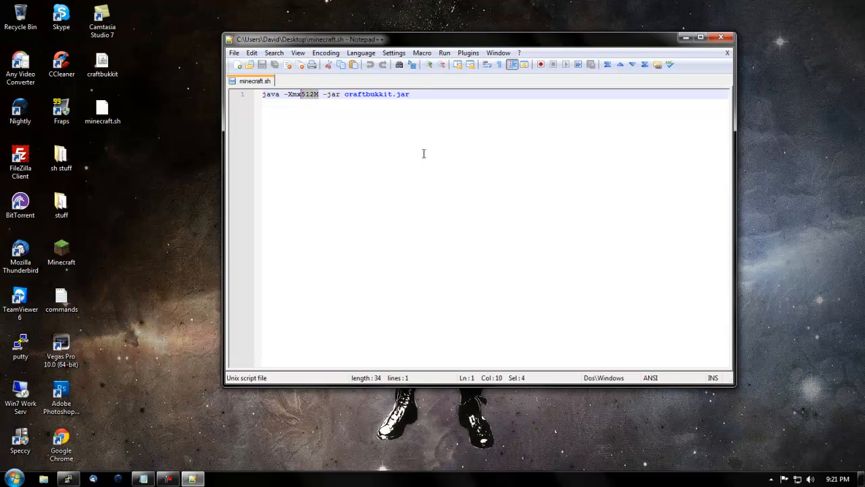
mouse_move(427, 159)
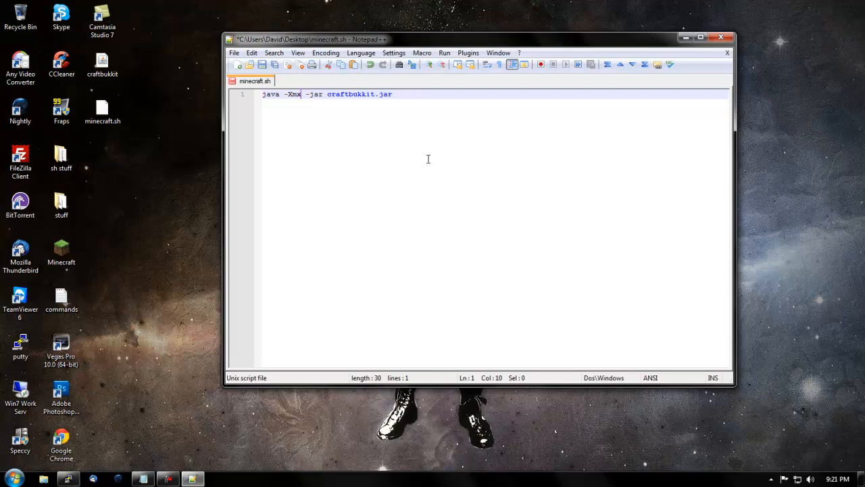
type("1G")
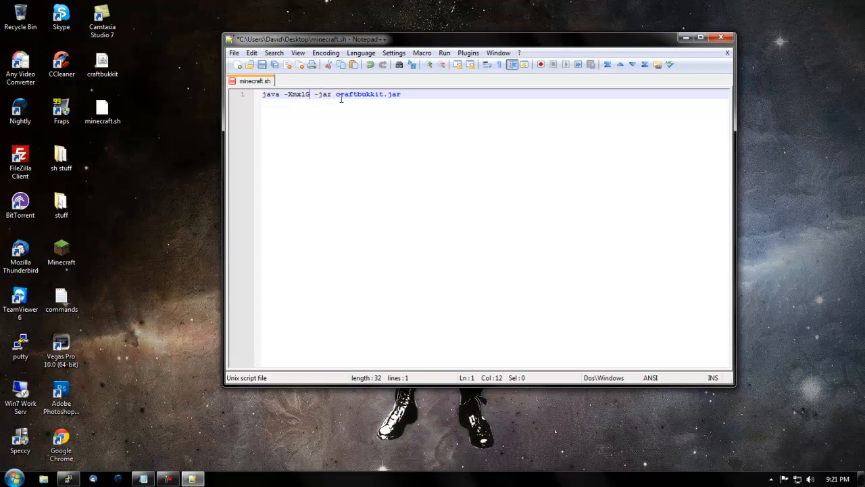
Rename craftbukkit.jar to minecraft.jar in the script, then close it and answer the save prompt.
double_click(358, 95)
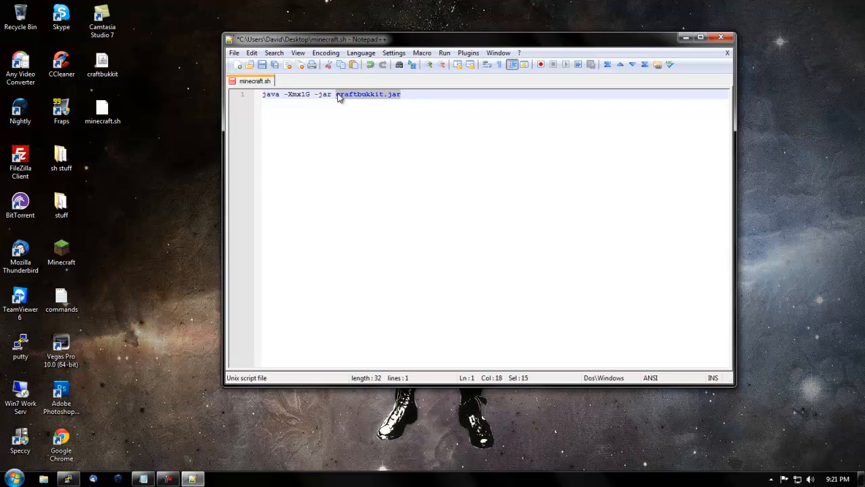
type("run")
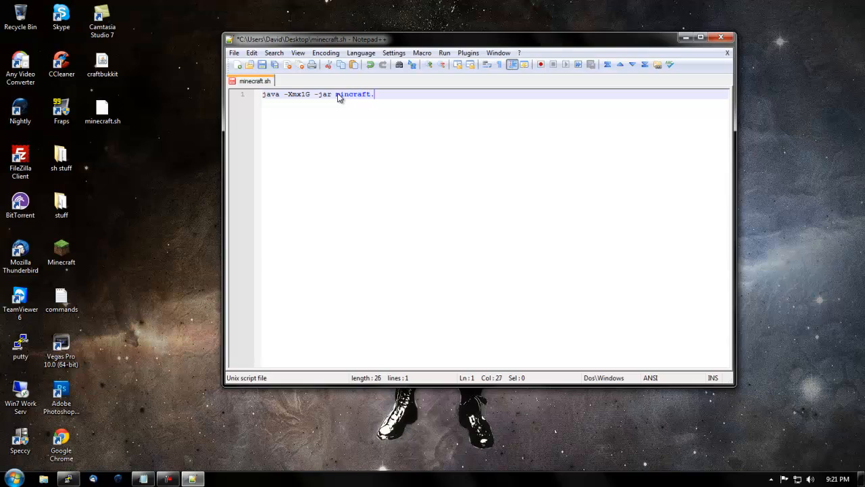
type("jar")
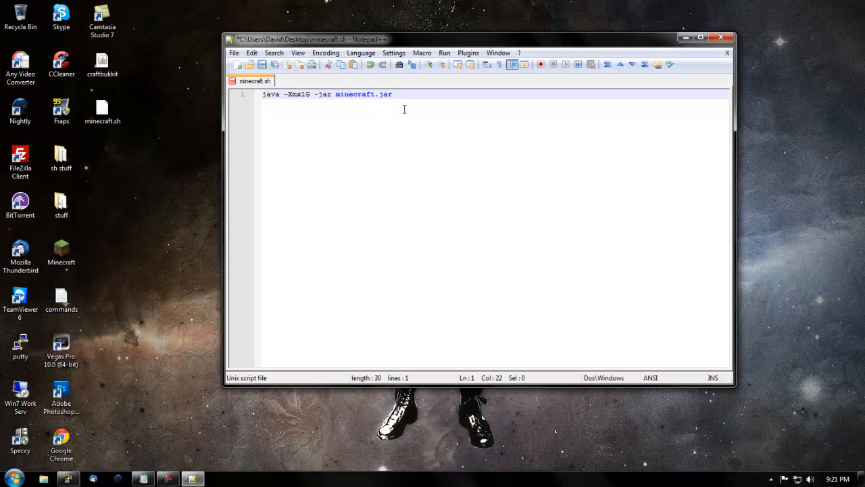
double_click(362, 94)
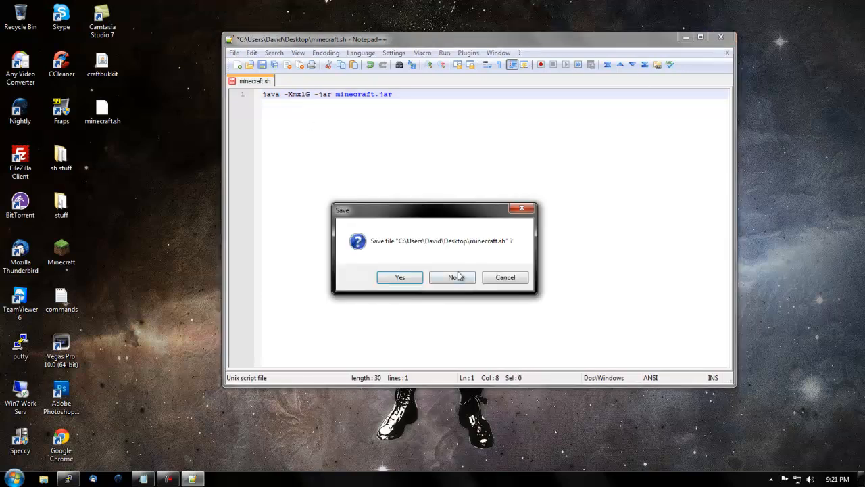
left_click(452, 277)
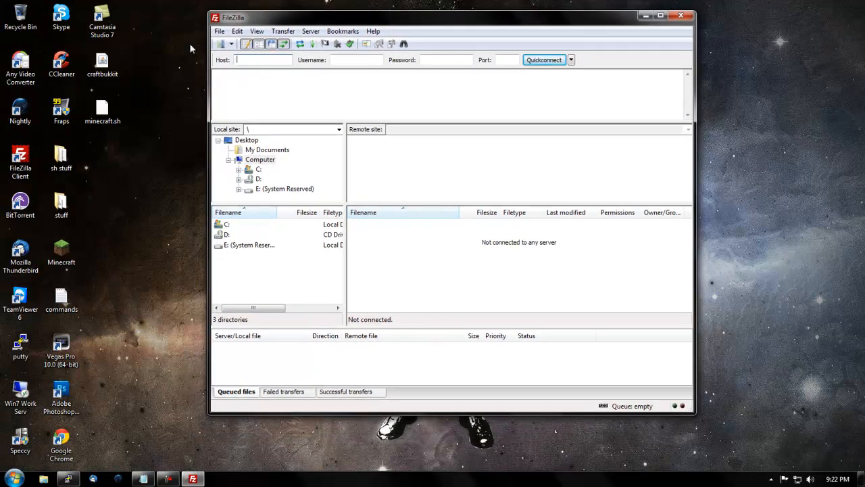
mouse_move(408, 273)
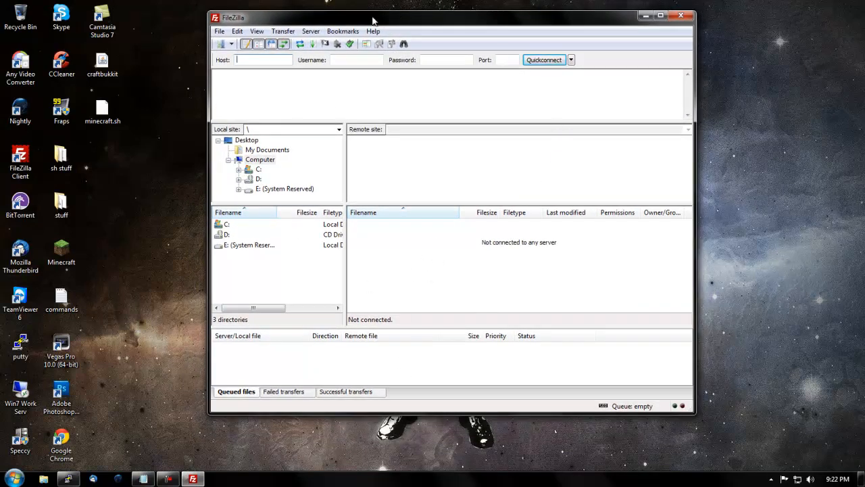
mouse_move(222, 44)
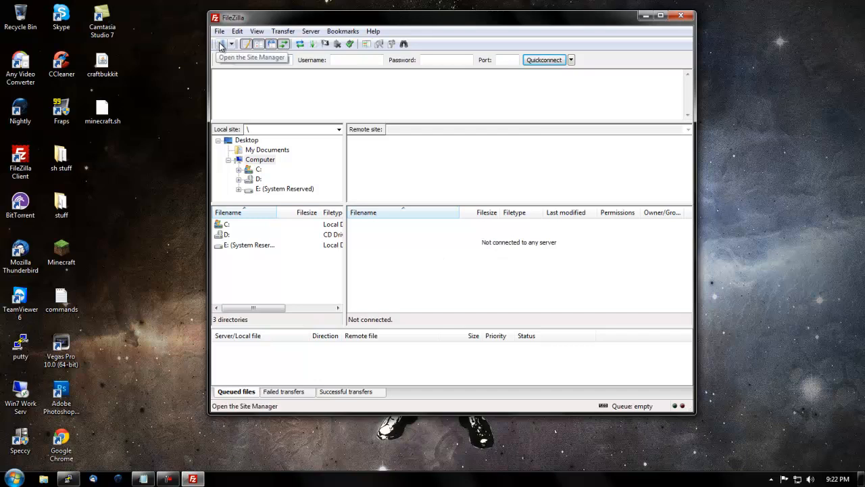
In Site Manager, replace the old entry with a new site named testserver.
left_click(219, 43)
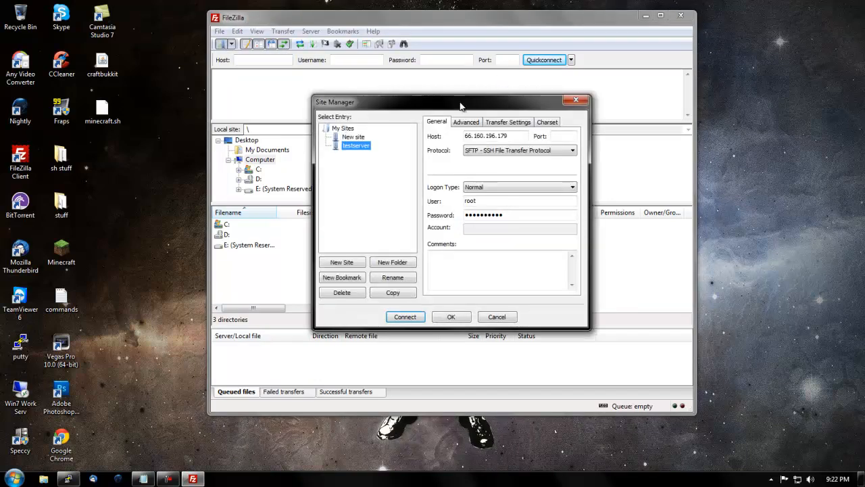
left_click_drag(453, 101, 465, 48)
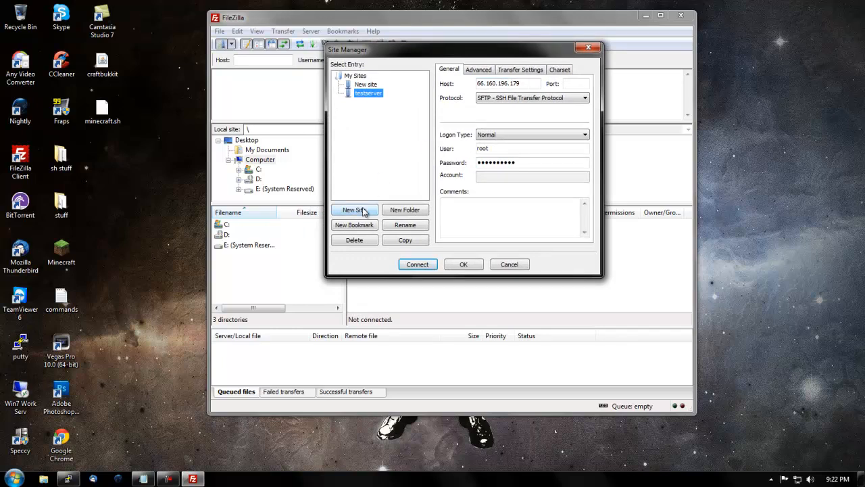
left_click(354, 210)
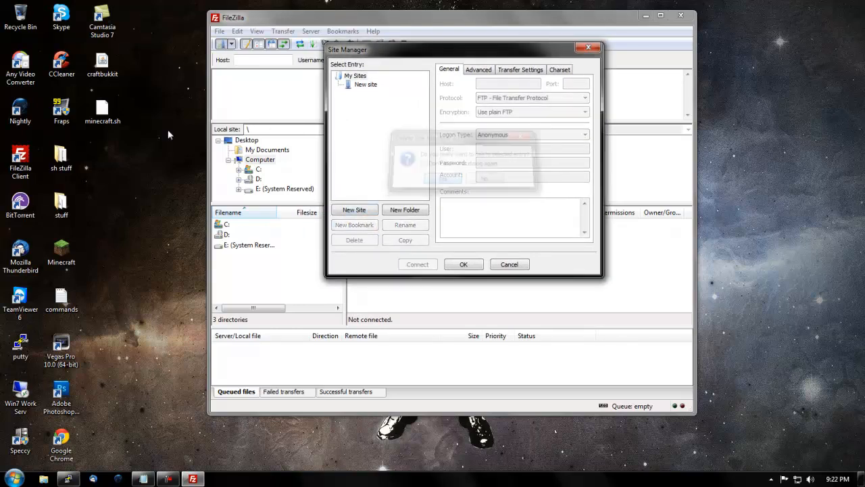
left_click(354, 209)
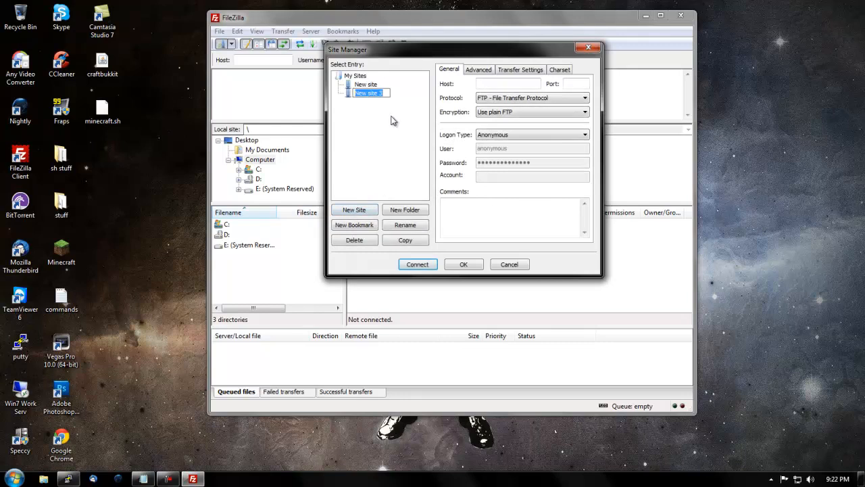
type("testserver")
left_click(508, 84)
type("66.160.196.179")
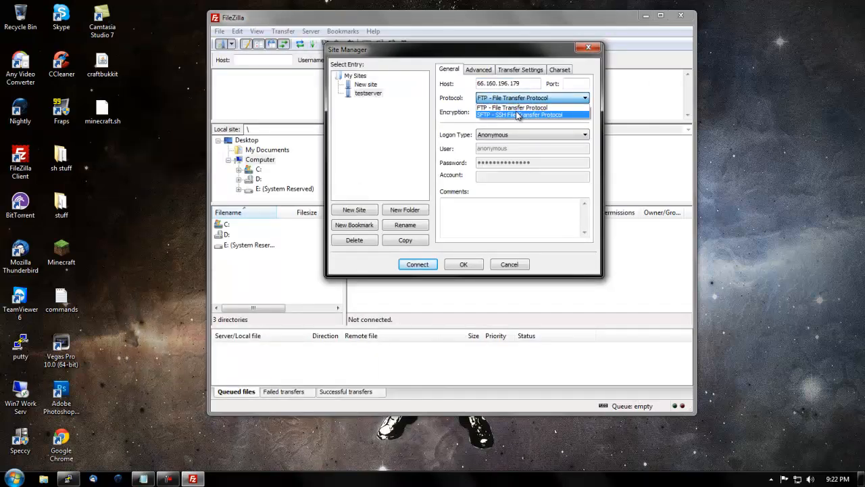
Set the site to SFTP with Normal logon as user root and its password.
left_click(532, 114)
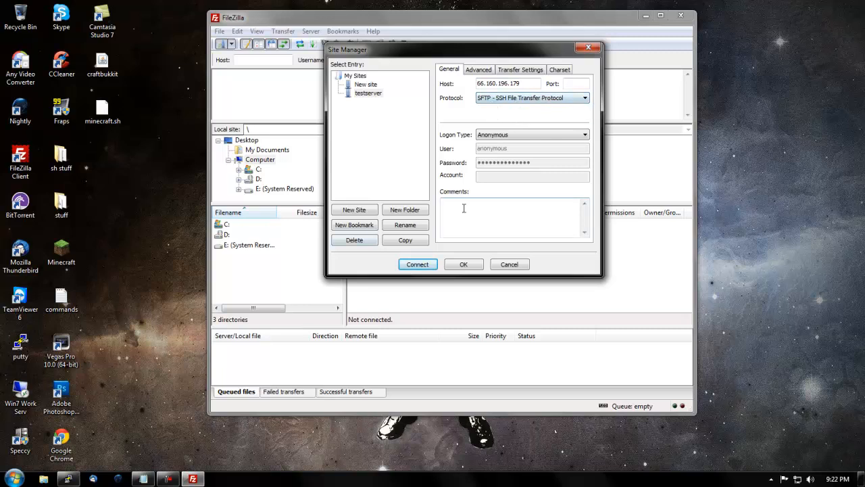
left_click(533, 135)
type("r")
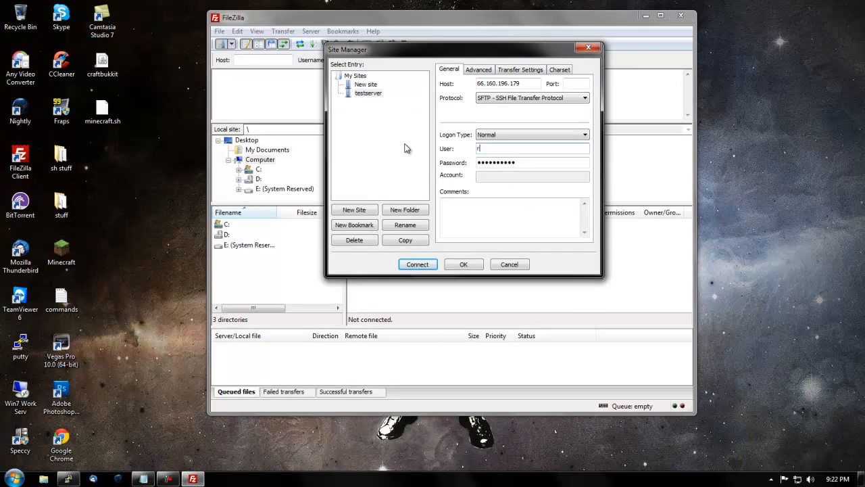
type("oot")
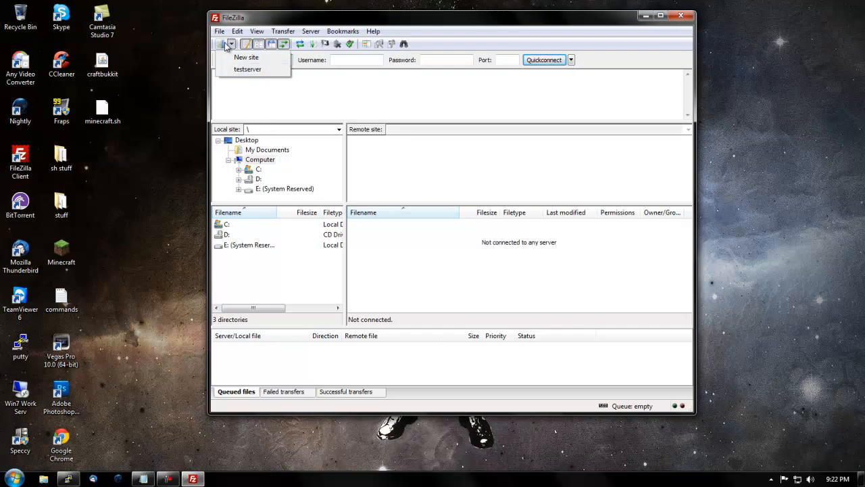
left_click(247, 69)
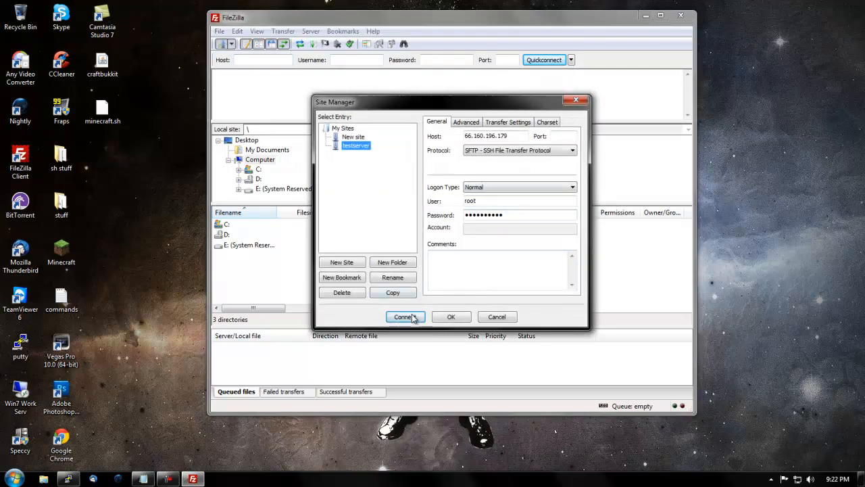
Connect to testserver, delete the subfolder in /root and select craftbukkit.jar.
left_click(403, 316)
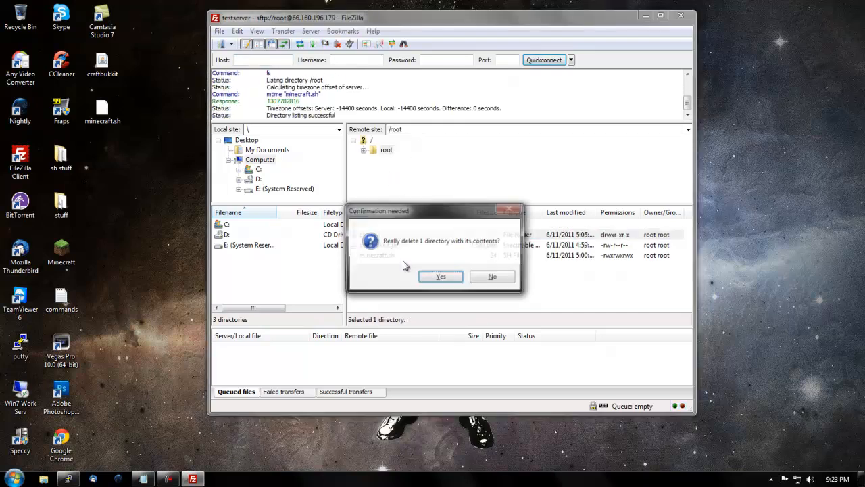
left_click(441, 276)
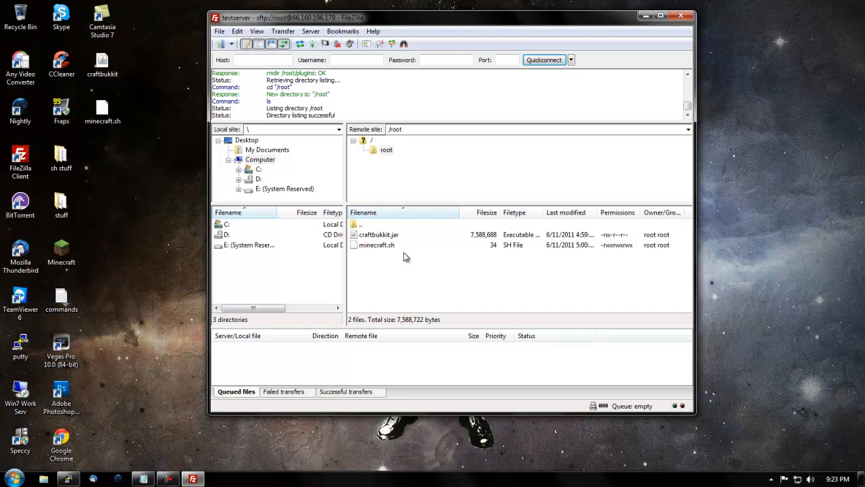
left_click(378, 235)
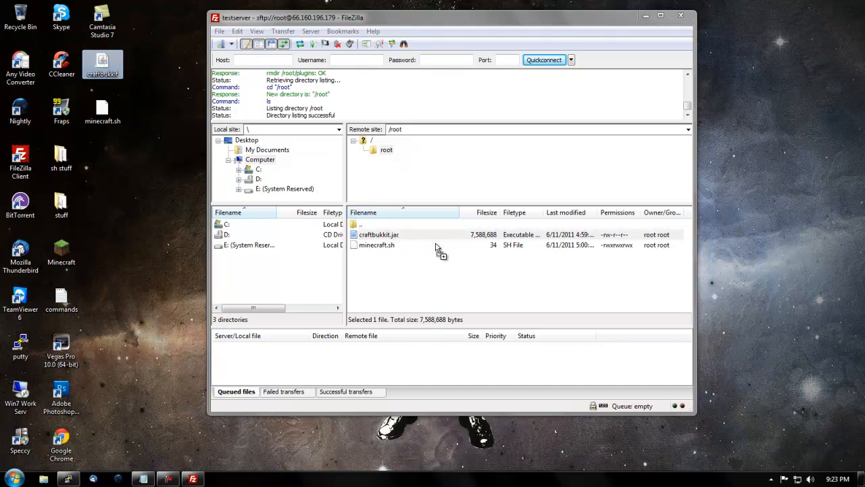
mouse_move(440, 253)
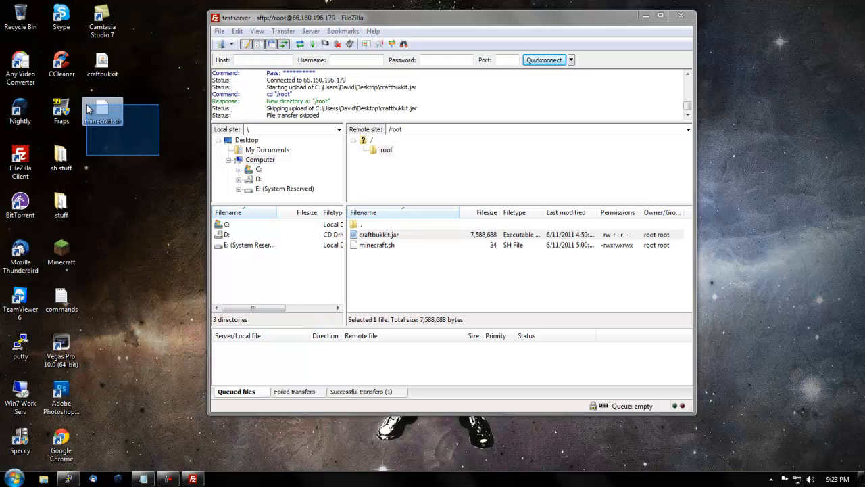
Open minecraft.sh from the desktop in Notepad to review 'java -Xmx512M -jar craftbukkit.jar', then close it.
right_click(102, 119)
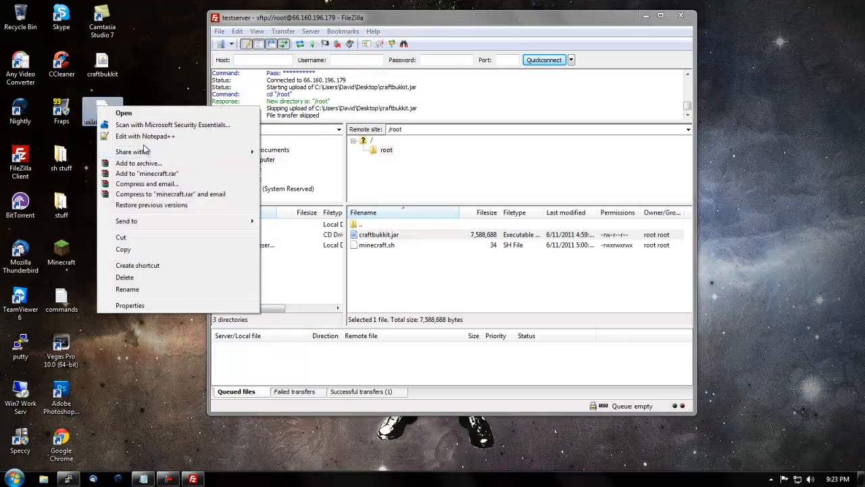
mouse_move(196, 141)
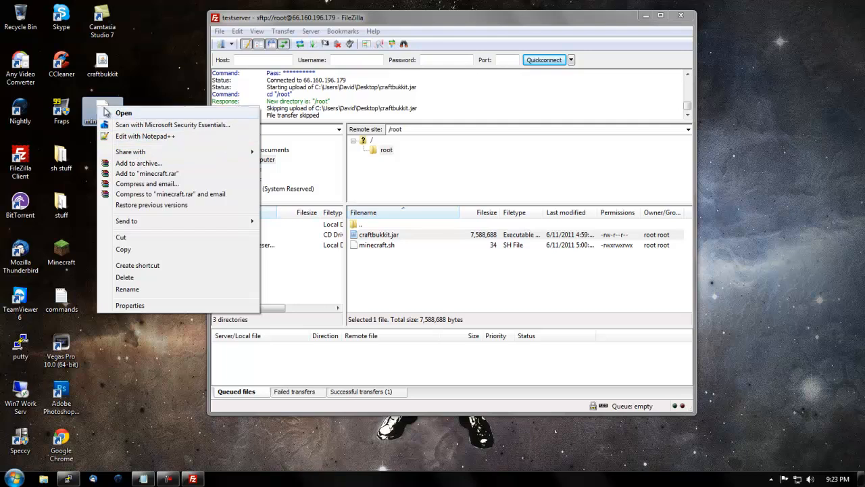
left_click(125, 114)
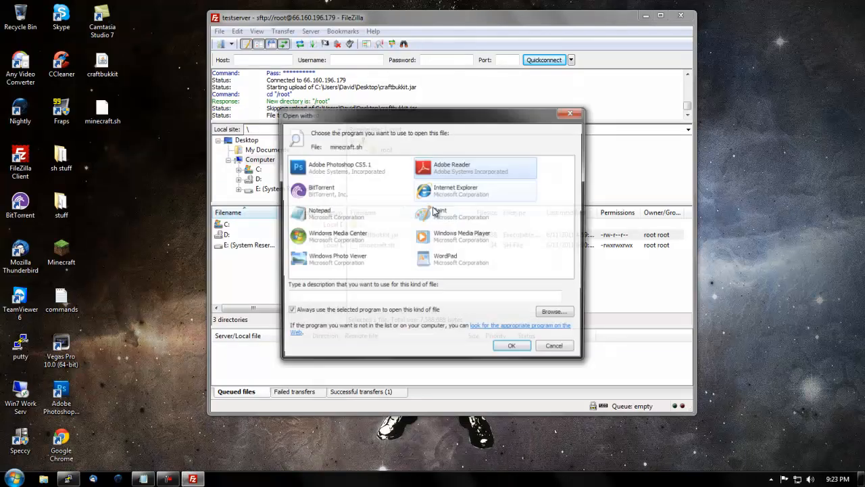
left_click(511, 346)
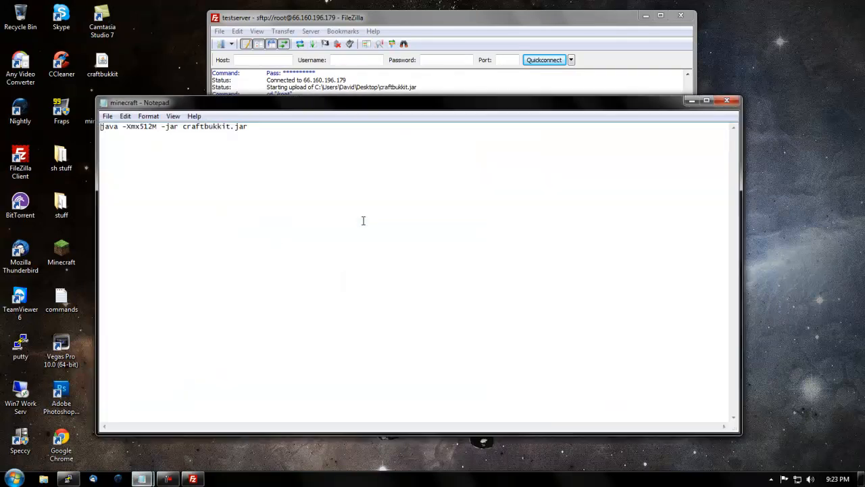
left_click_drag(165, 127, 247, 127)
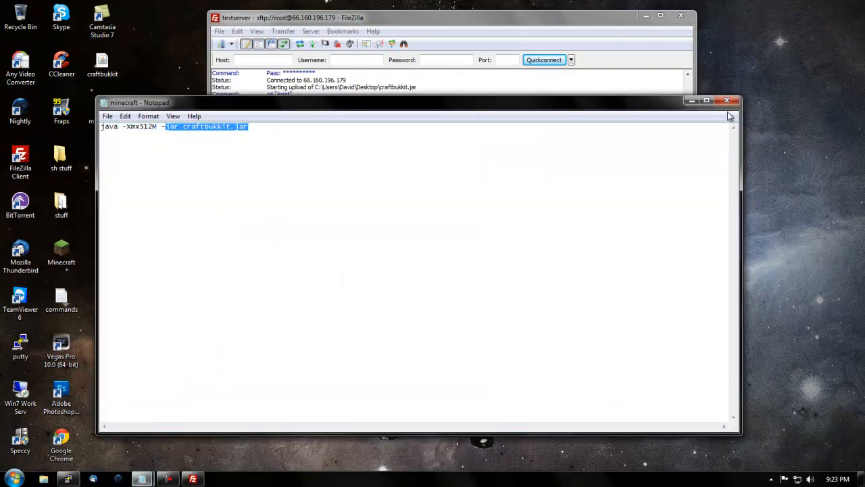
right_click(103, 111)
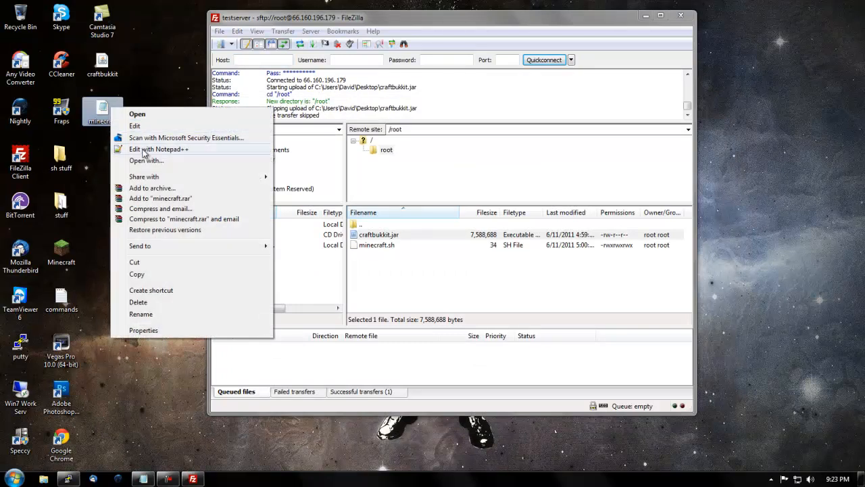
Dismiss the desktop menu and select minecraft.sh in FileZilla's /root listing.
left_click(158, 149)
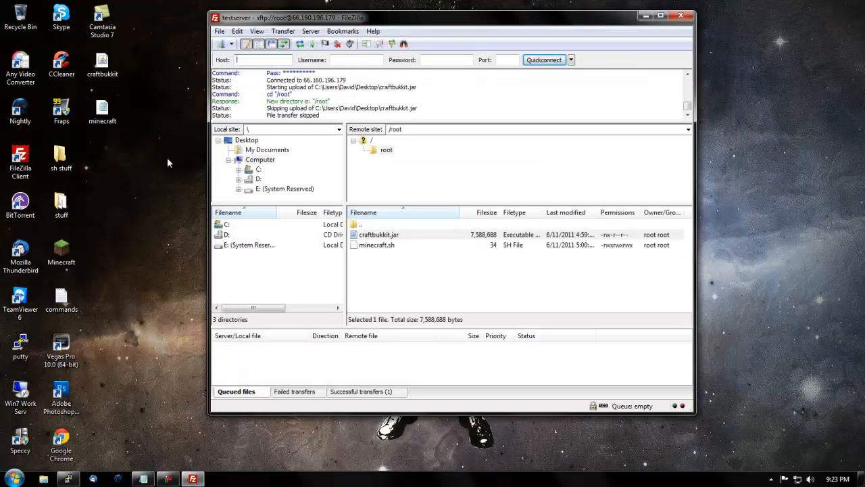
mouse_move(385, 242)
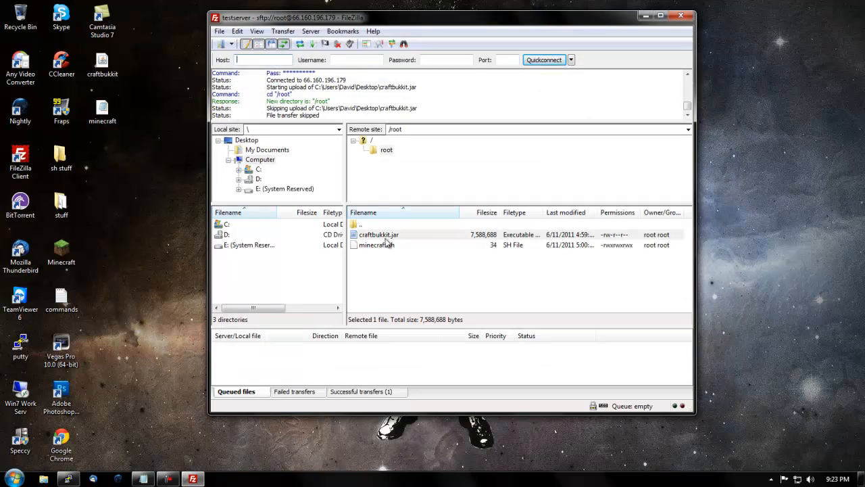
left_click(376, 244)
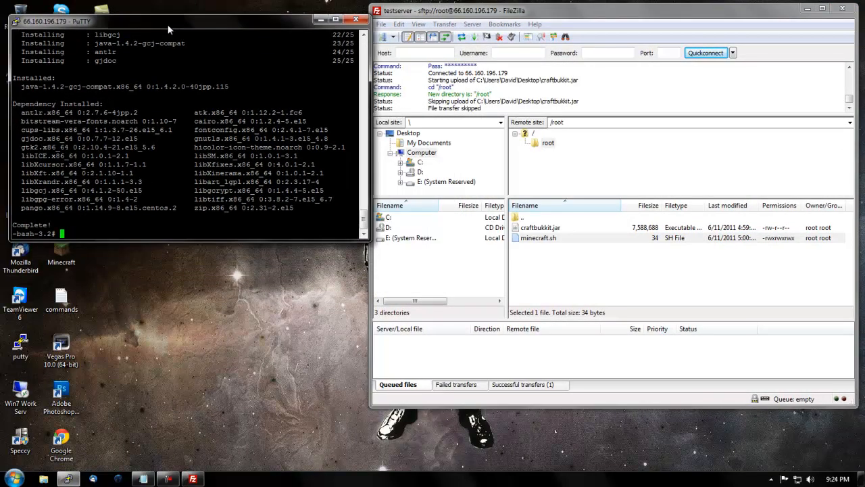
Run 'chmod 777 minecraft.sh' and inspect the script in nano.
type("chmod 777")
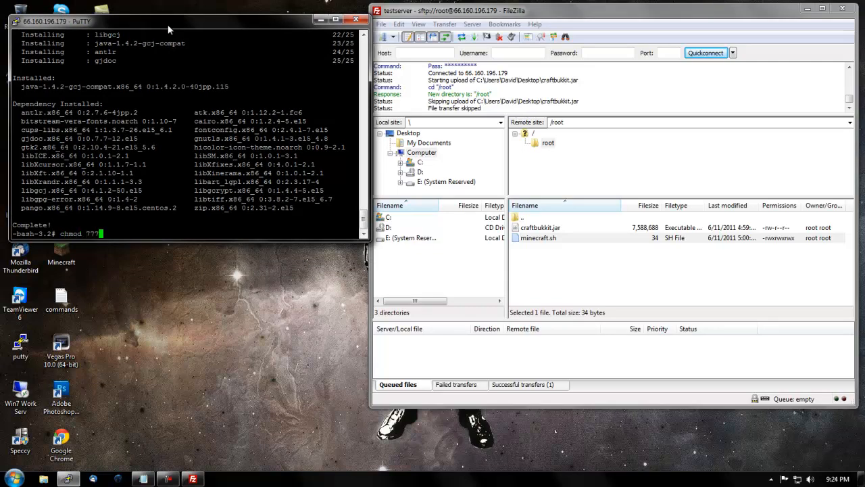
type("minecraft.sh")
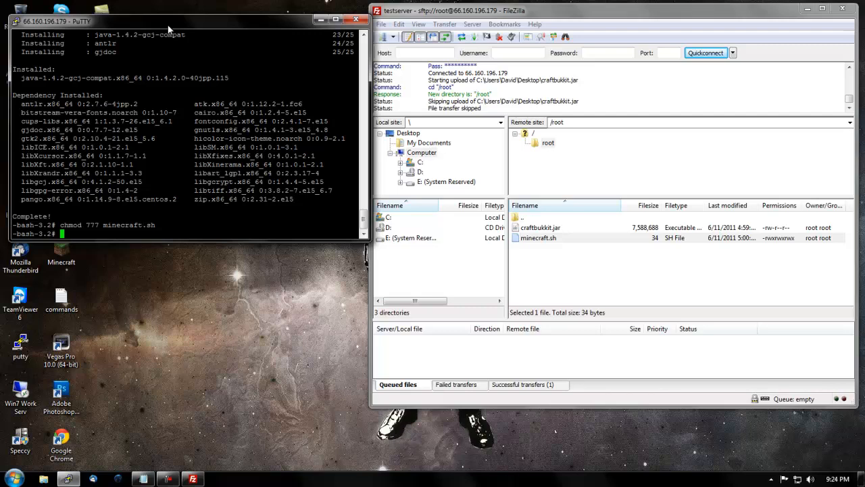
type("nano minecraft.sh")
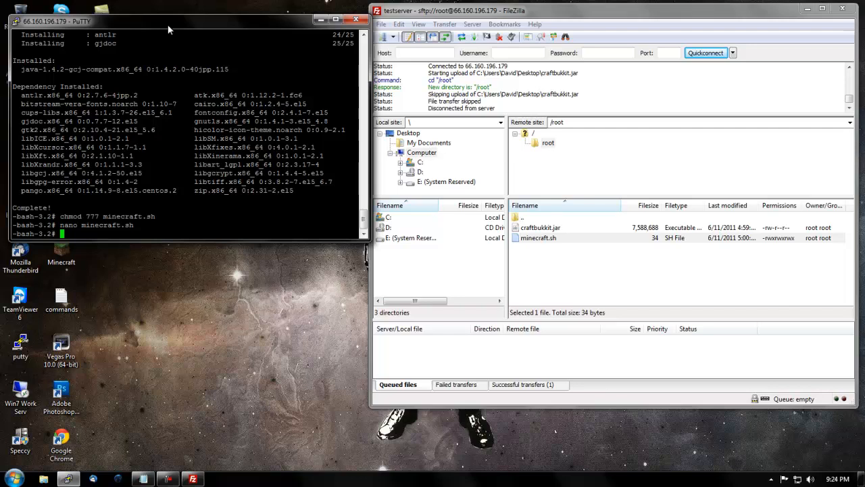
Begin the screen command that will run the launch script.
type("sc")
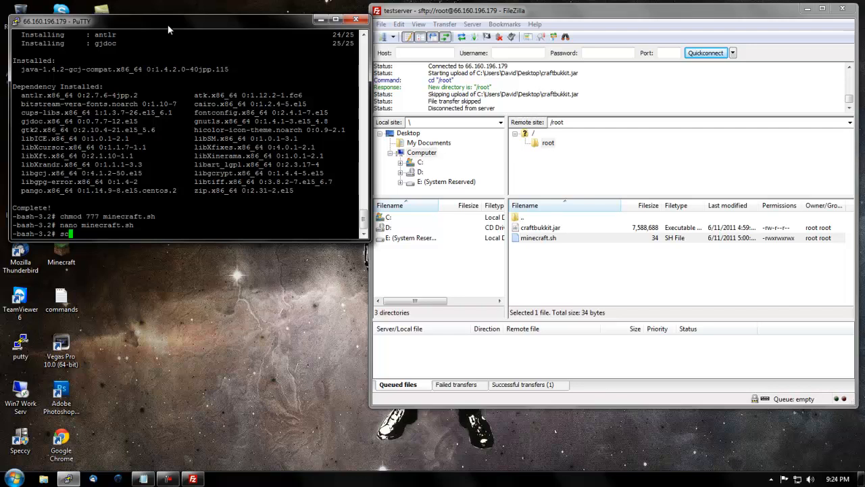
type("reen sh minec")
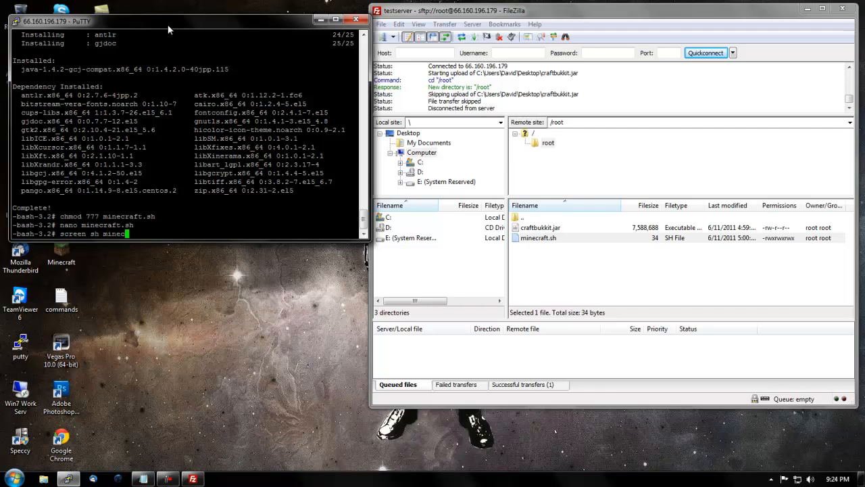
Run 'screen sh minecraft.sh' to start the CraftBukkit server in a screen session.
type("raft.sh")
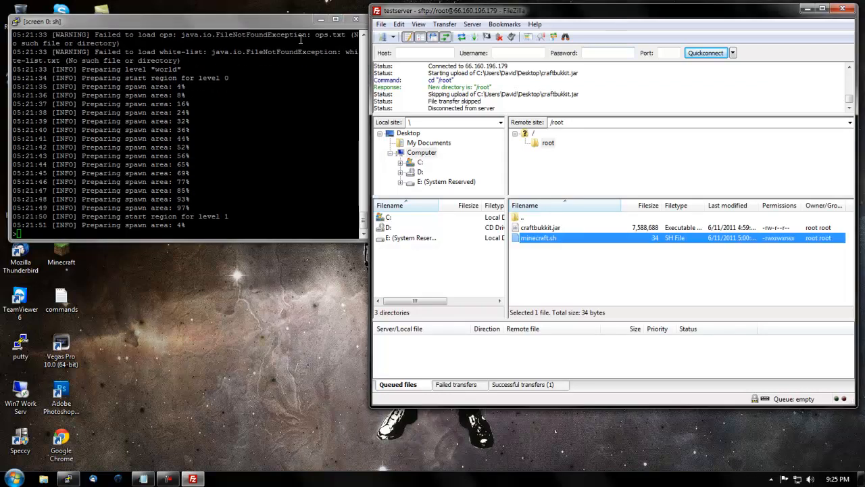
Refresh /root to show the generated world files, then op player kingdavi in the server console.
left_click(445, 24)
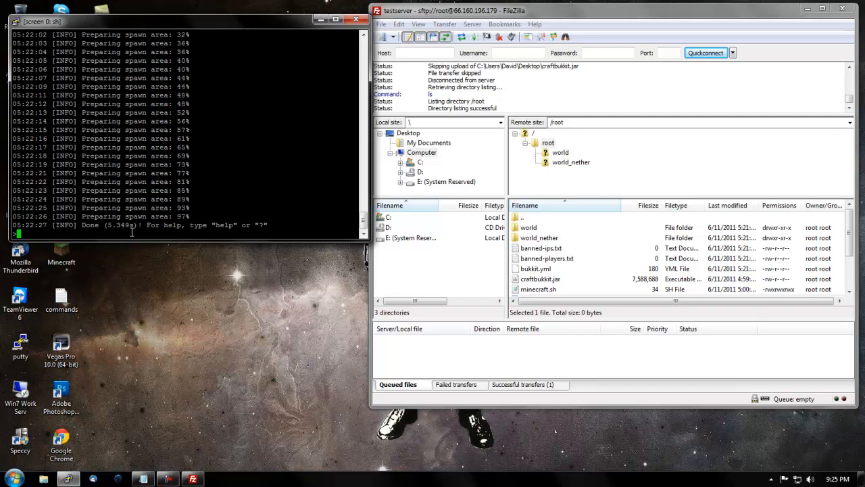
type("op")
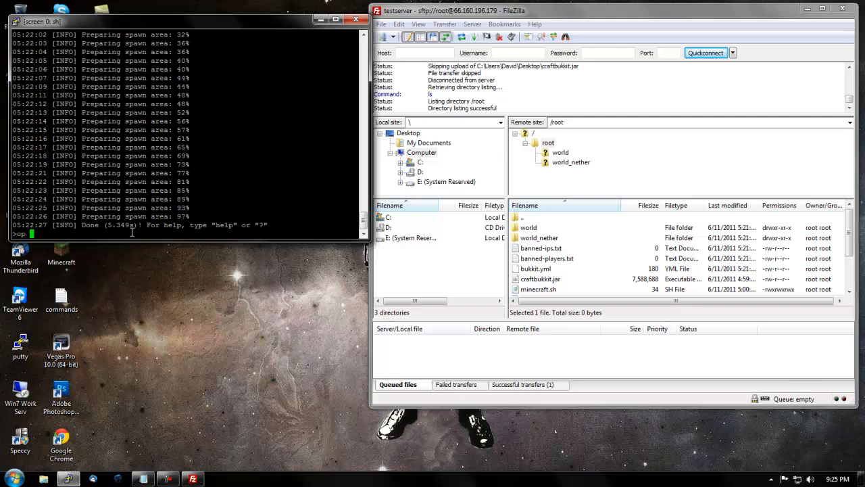
type("kingdavidd")
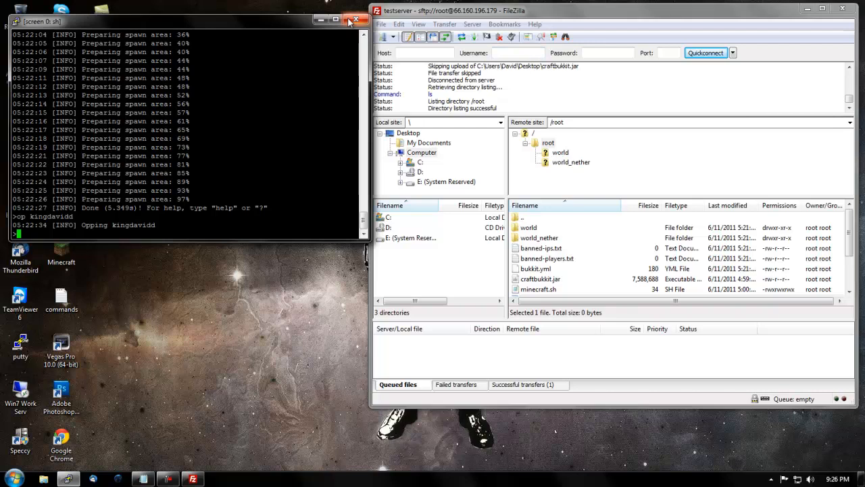
Close the PuTTY session and open the empty /root/plugins folder in FileZilla.
left_click(356, 20)
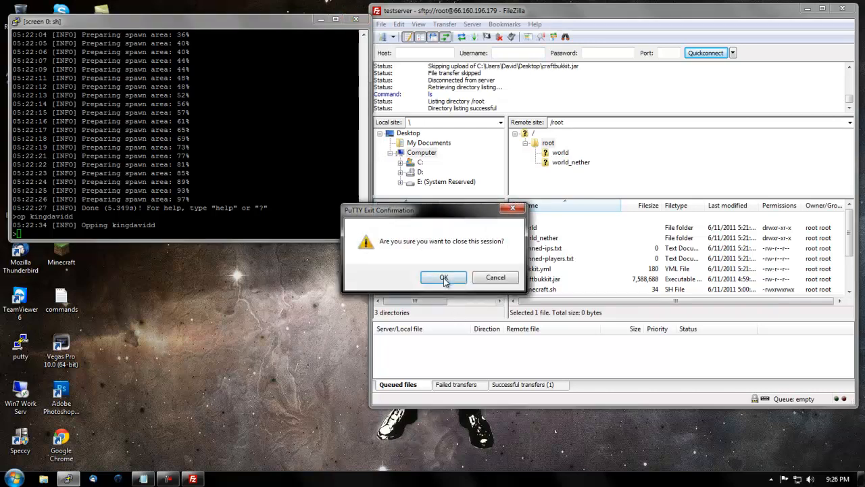
left_click(444, 278)
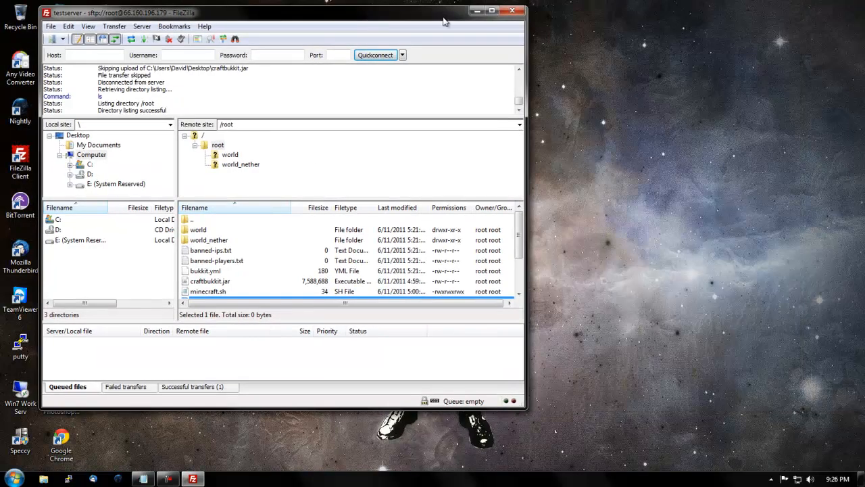
left_click(210, 250)
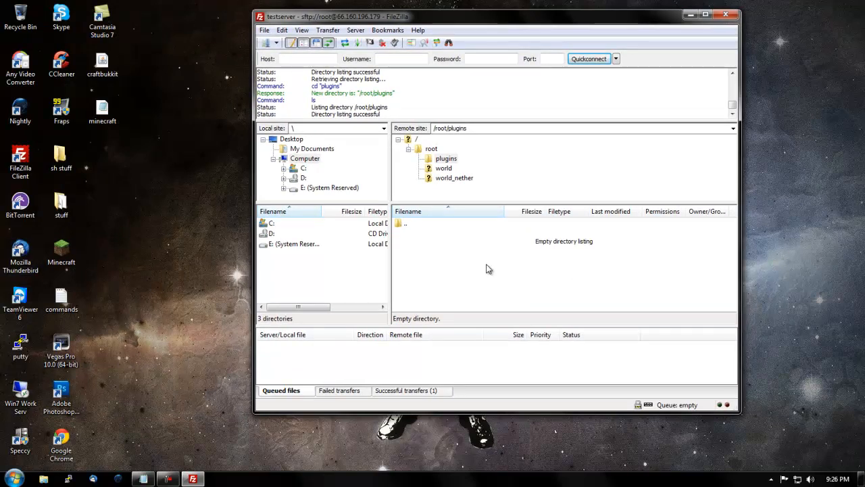
mouse_move(476, 268)
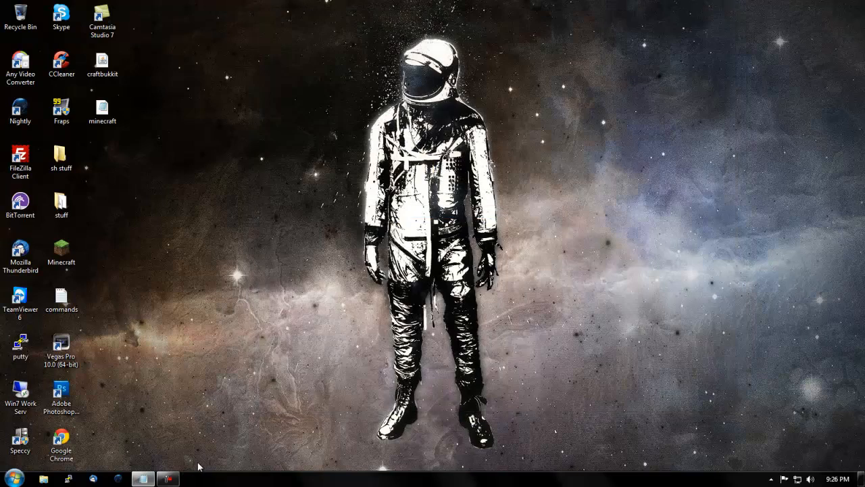
Launch Minecraft, log in, connect to the VPS at 66.160.196.179 and bring up the game menu.
left_click(63, 254)
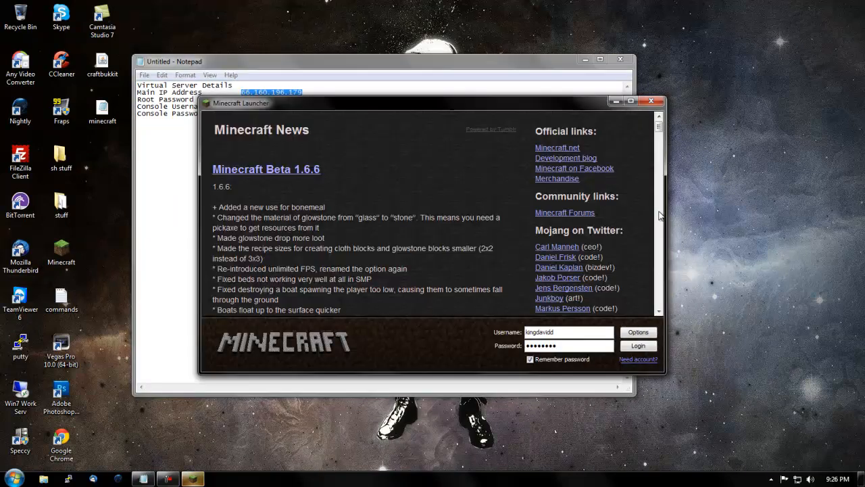
left_click(638, 346)
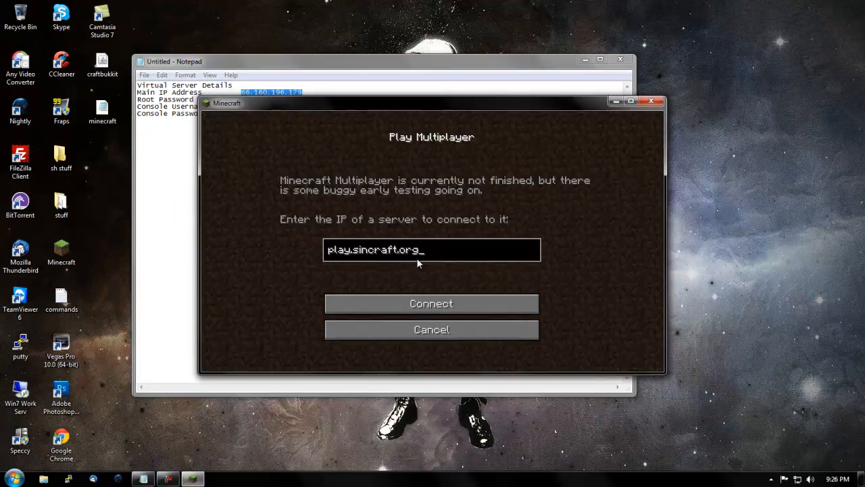
key("backspace")
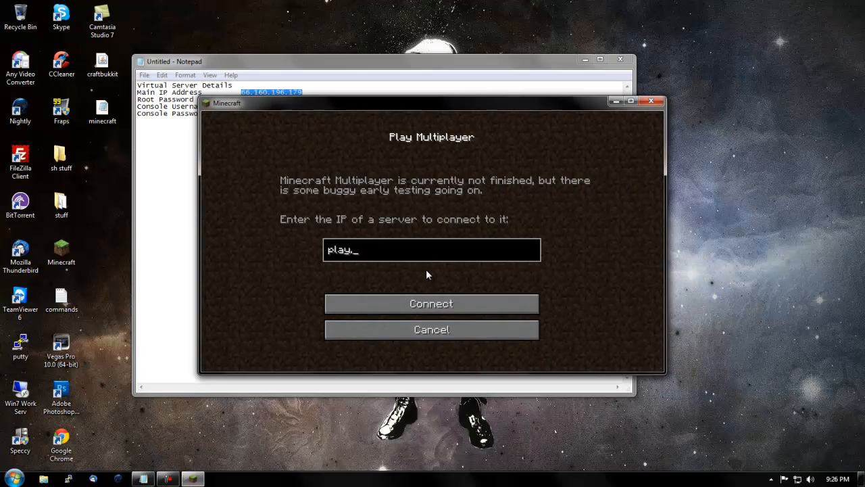
left_click(431, 303)
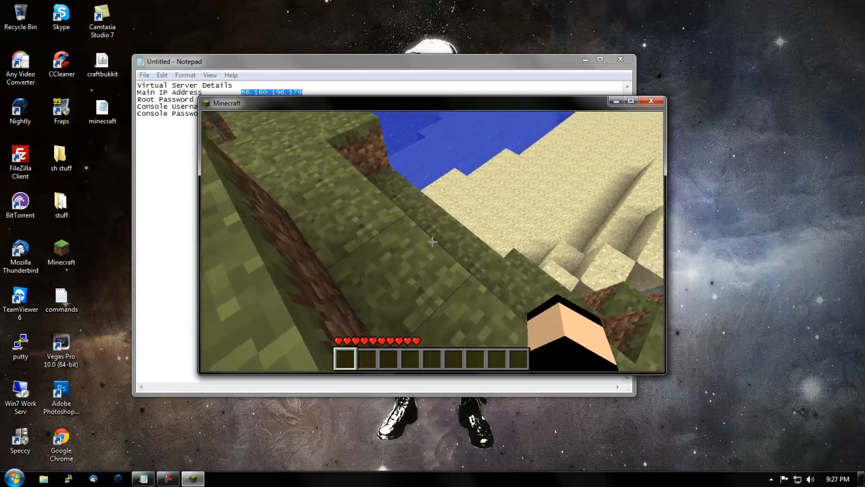
key("Escape")
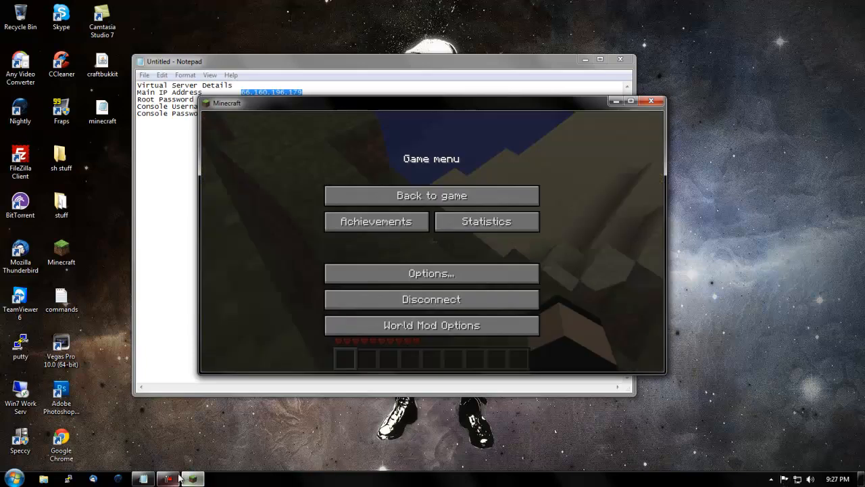